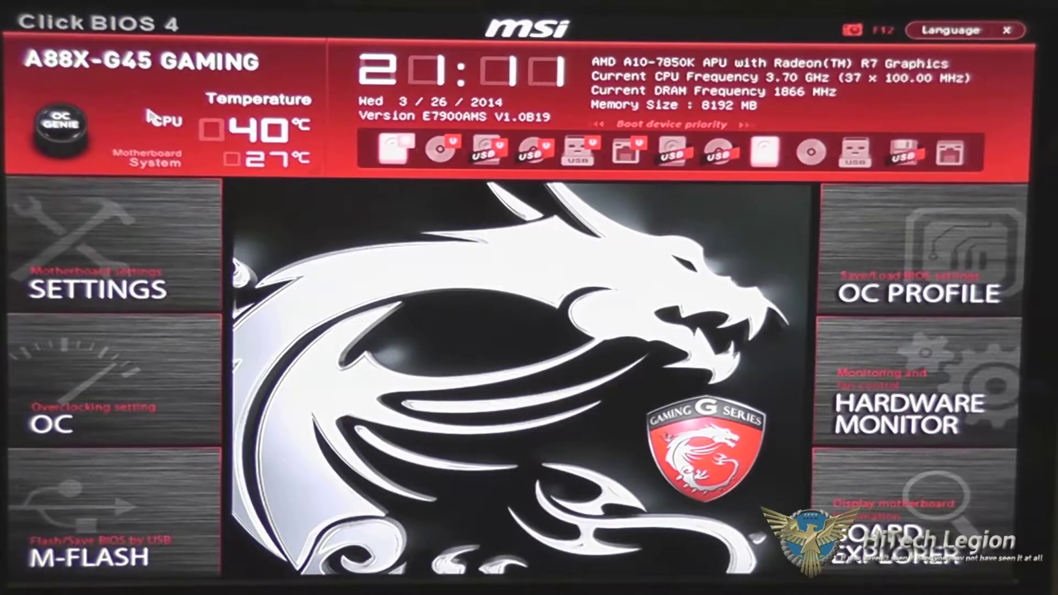
pyautogui.moveTo(64, 141)
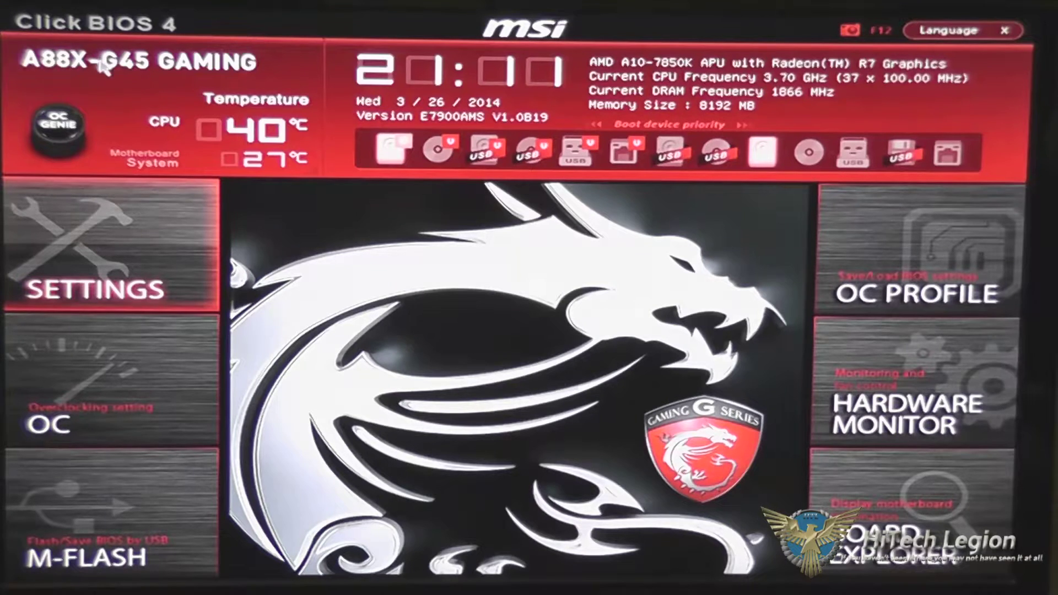
pyautogui.moveTo(240, 156)
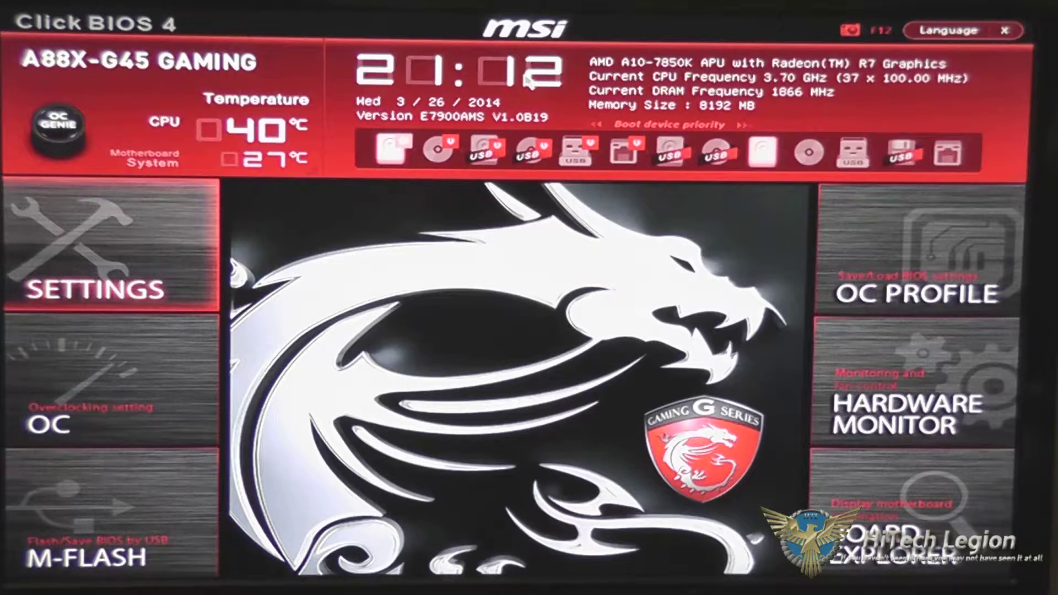
pyautogui.moveTo(571, 121)
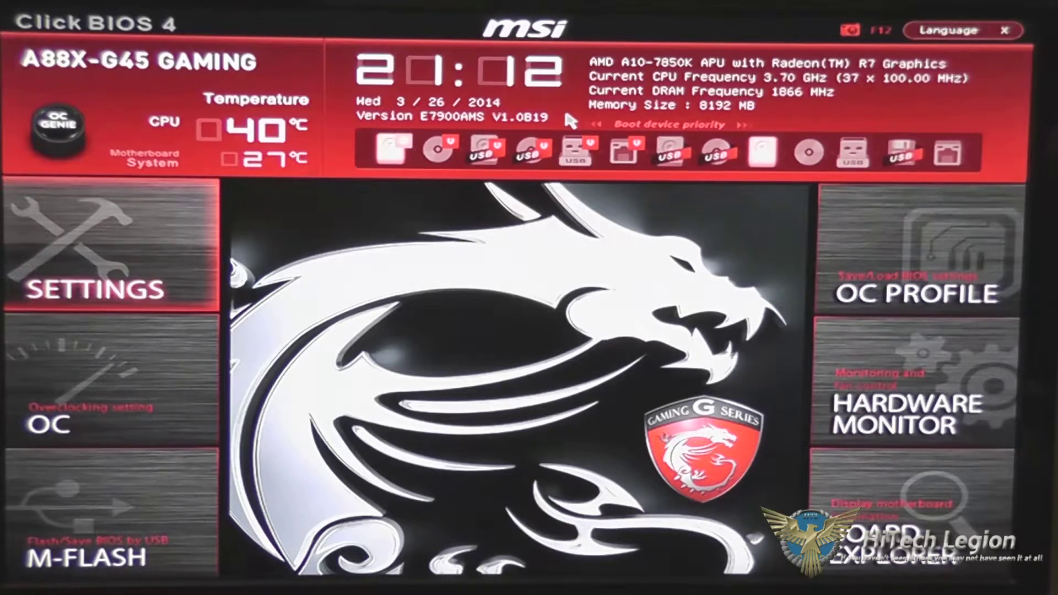
pyautogui.moveTo(615, 75)
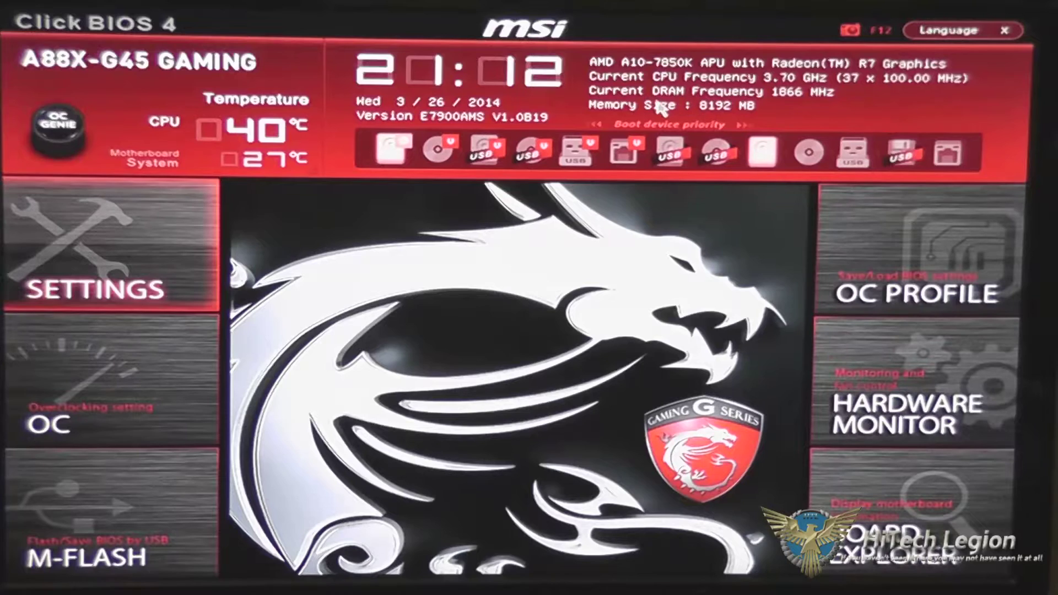
pyautogui.moveTo(770, 121)
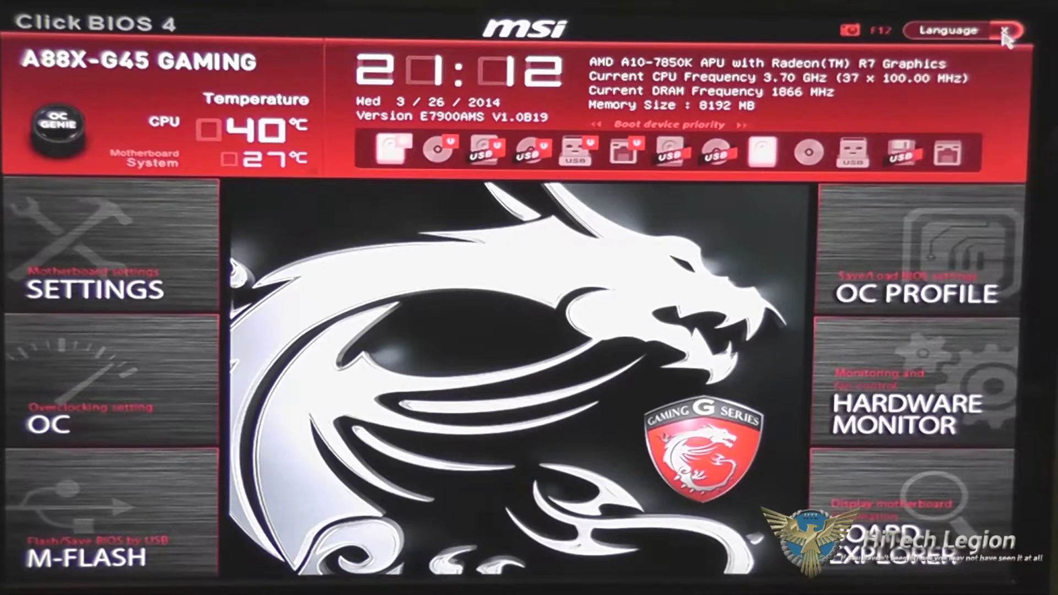
pyautogui.moveTo(626, 150)
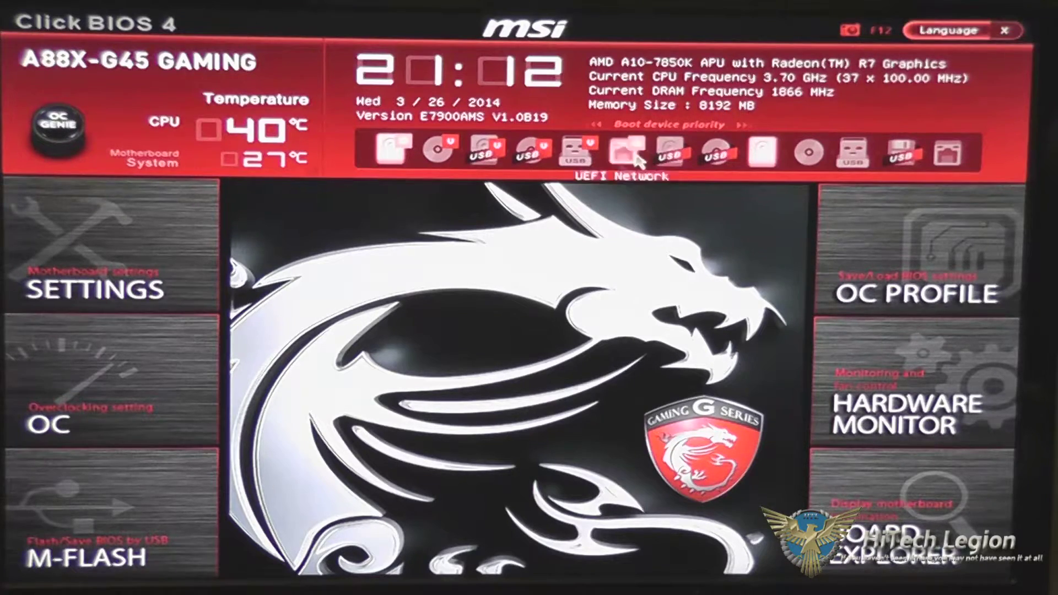
# Open Board Explorer to find the ADATA SX900 drive on SATA Port4.
pyautogui.click(913, 526)
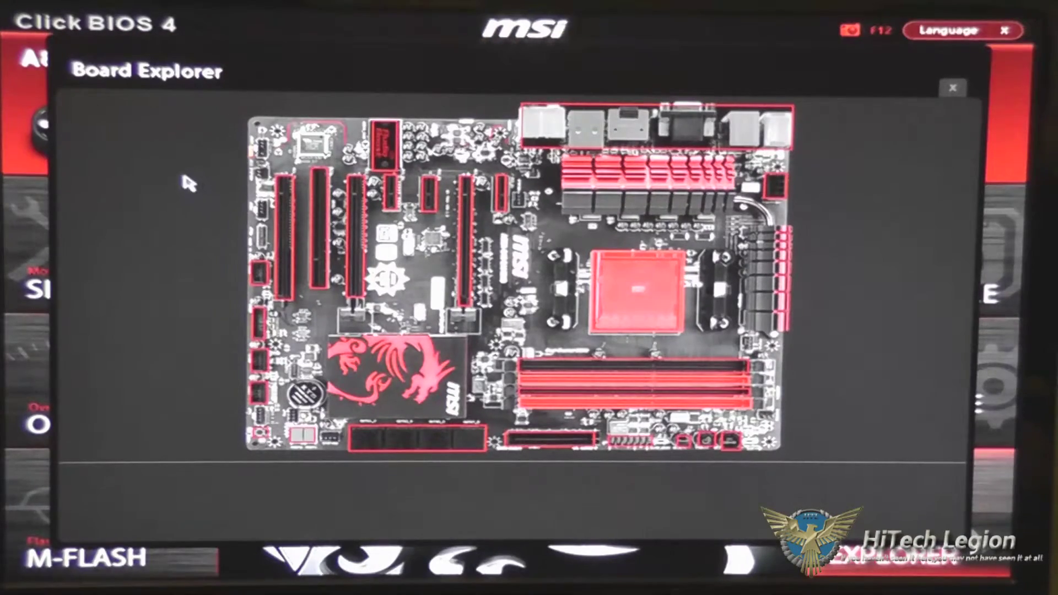
pyautogui.moveTo(291, 307)
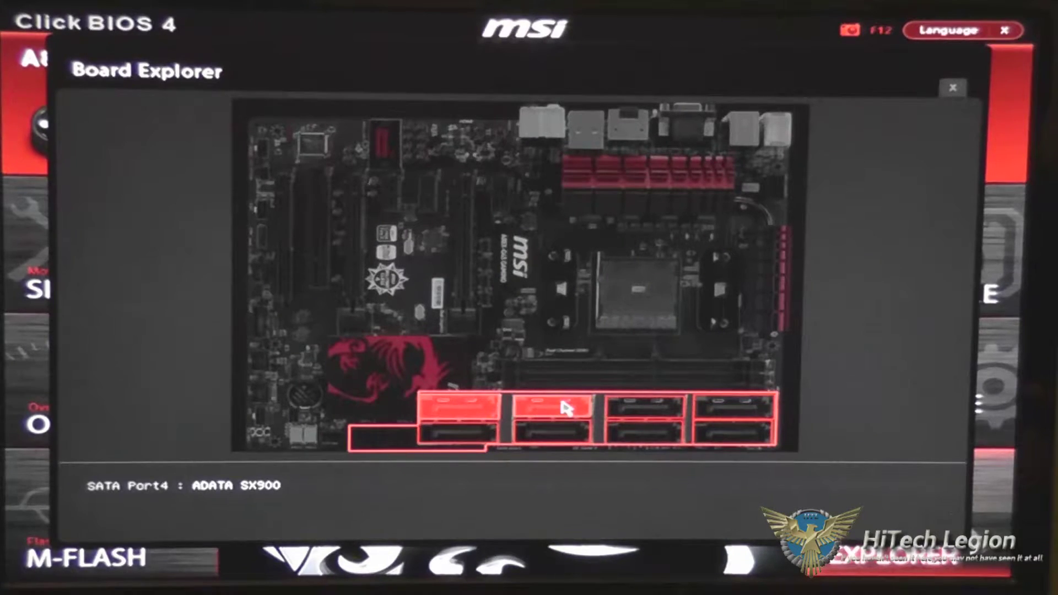
pyautogui.moveTo(456, 410)
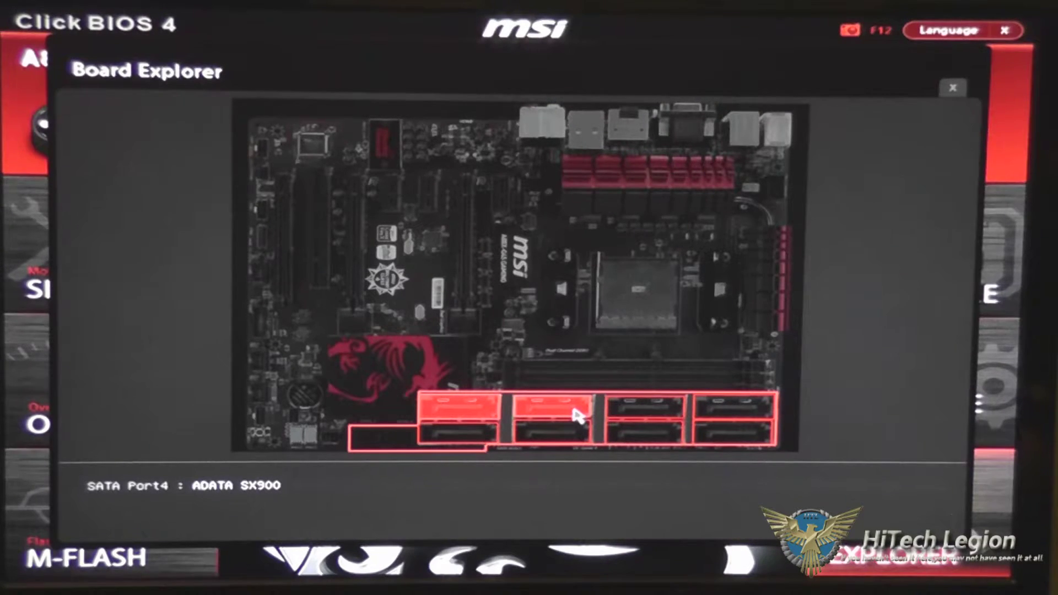
pyautogui.moveTo(470, 416)
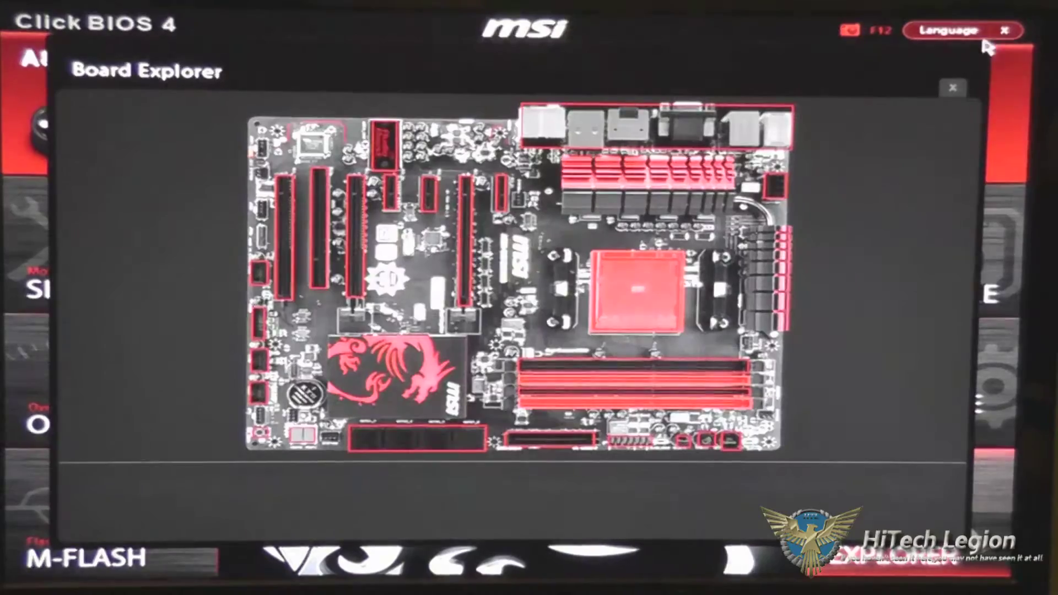
# Open Hardware Monitor and view fan control for System 2, then System 1.
pyautogui.click(953, 88)
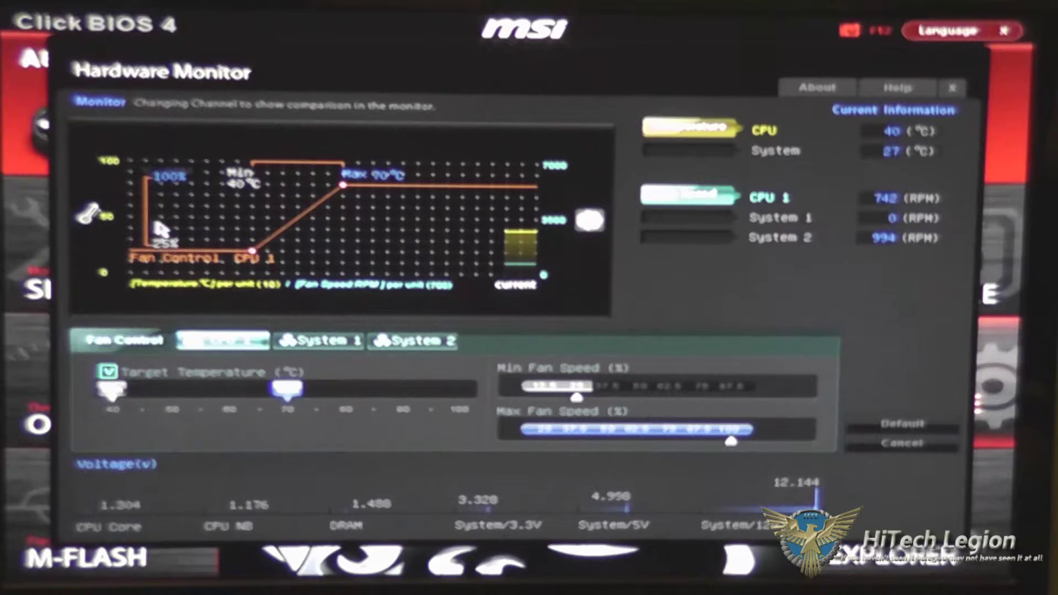
pyautogui.moveTo(584, 183)
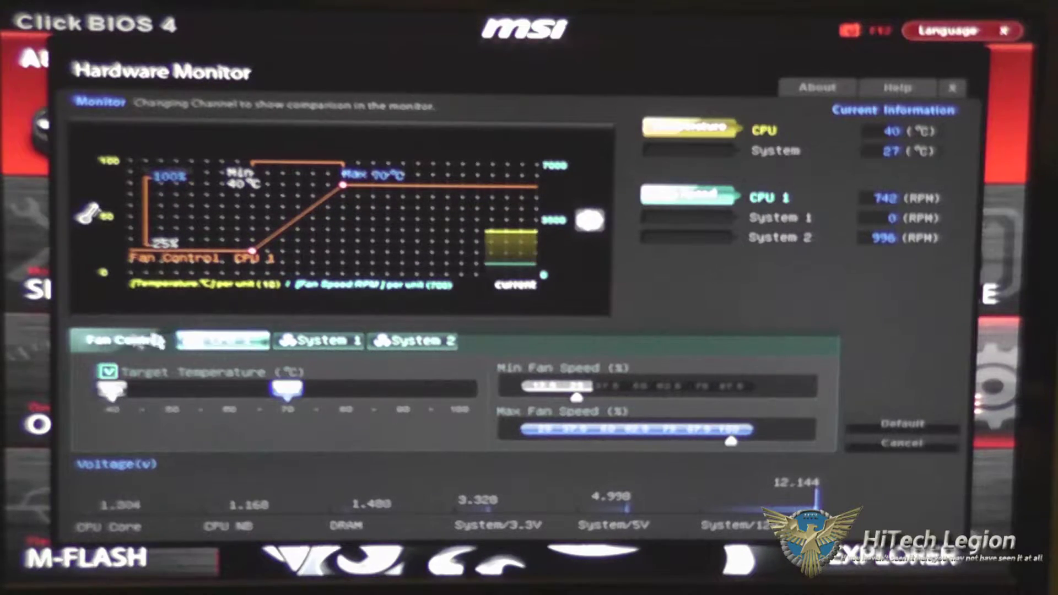
pyautogui.click(412, 341)
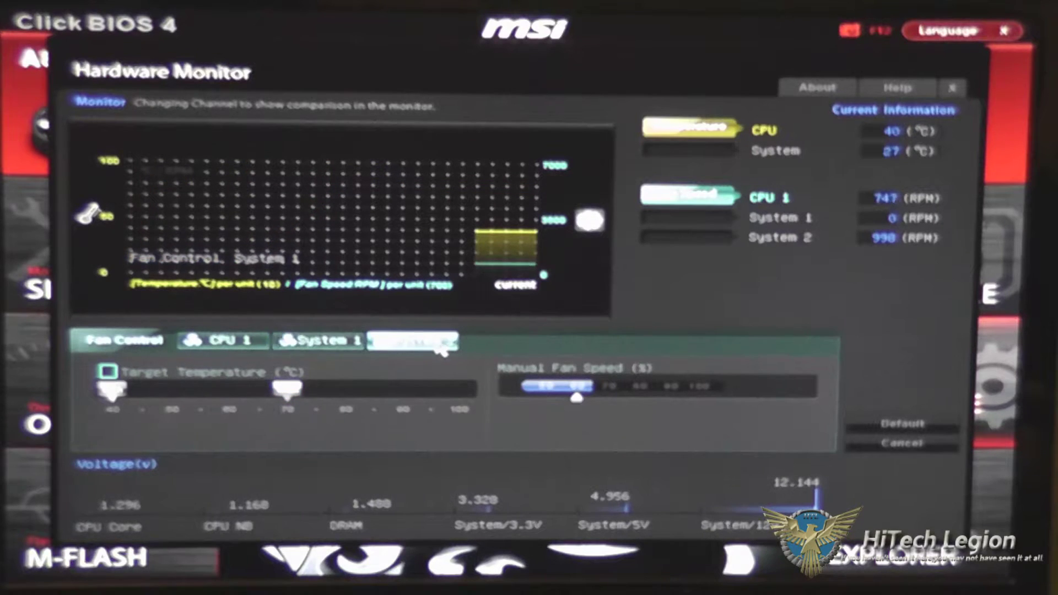
pyautogui.click(414, 341)
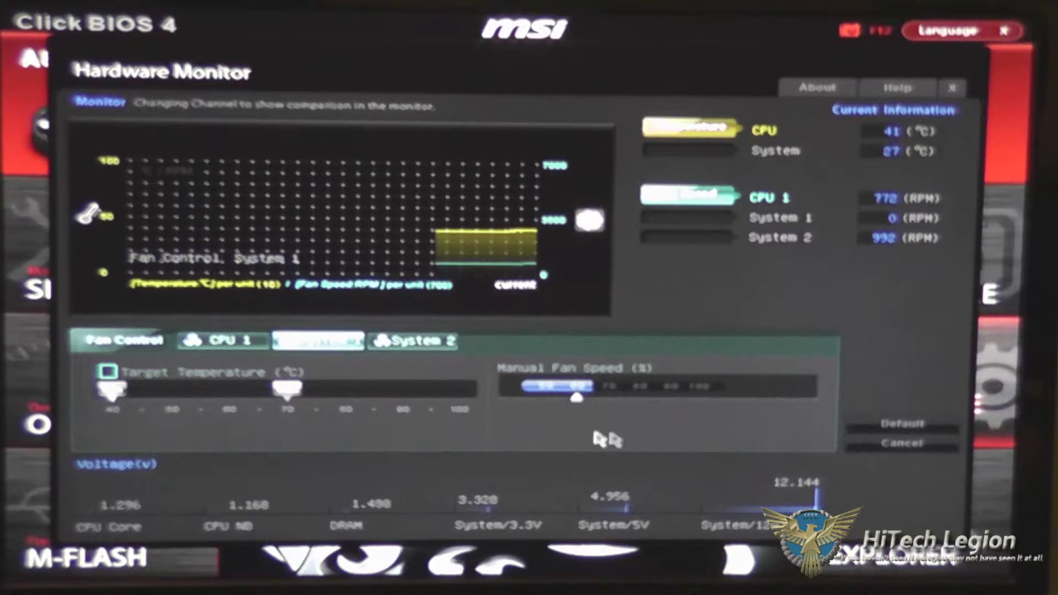
pyautogui.moveTo(81, 483)
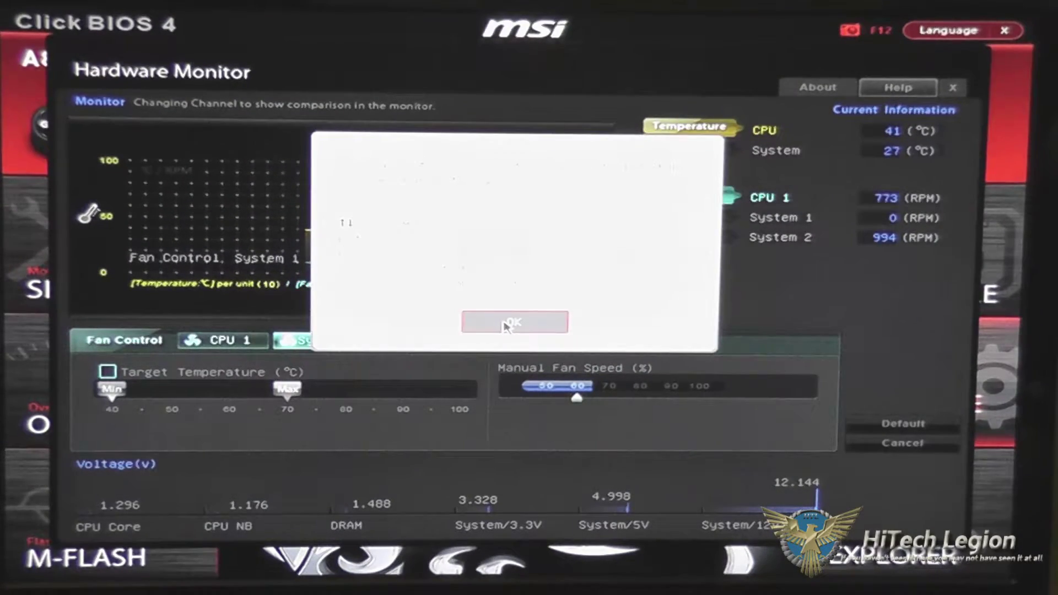
# Dismiss the help message and view the six saved overclocking profiles.
pyautogui.click(514, 321)
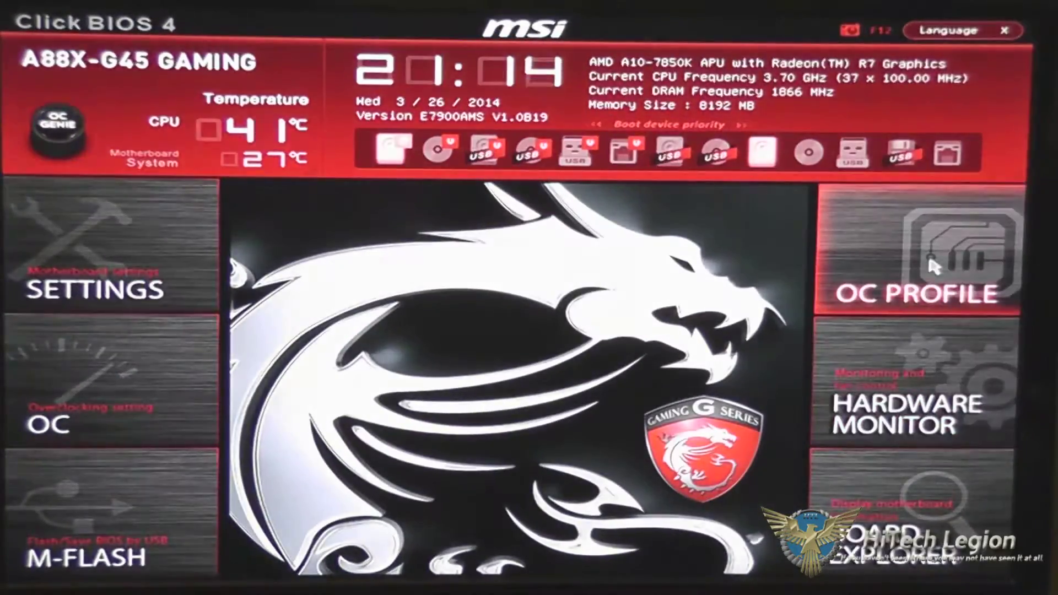
pyautogui.click(912, 294)
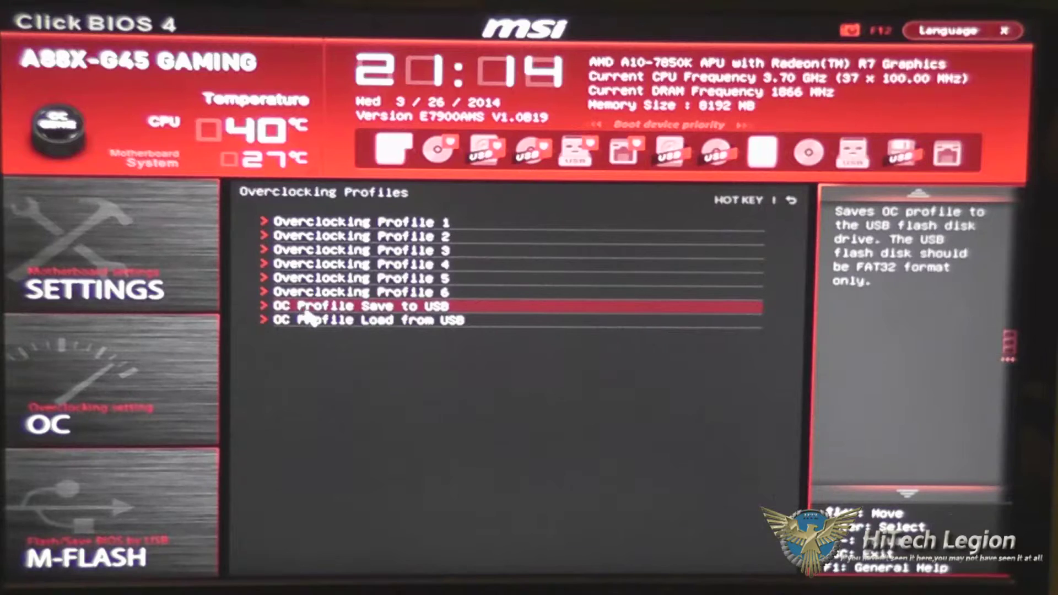
pyautogui.moveTo(331, 328)
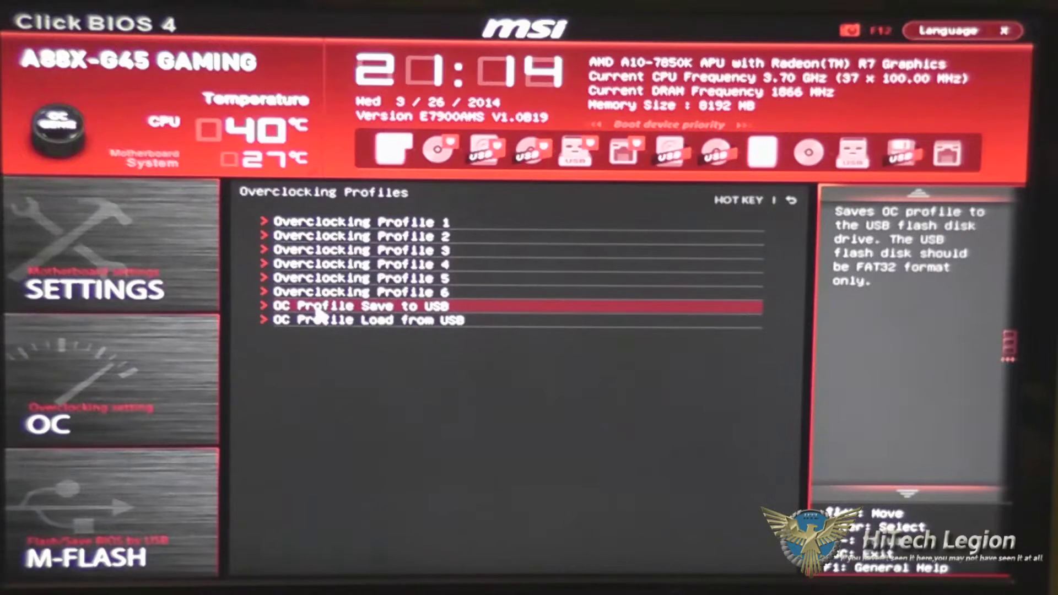
pyautogui.moveTo(322, 322)
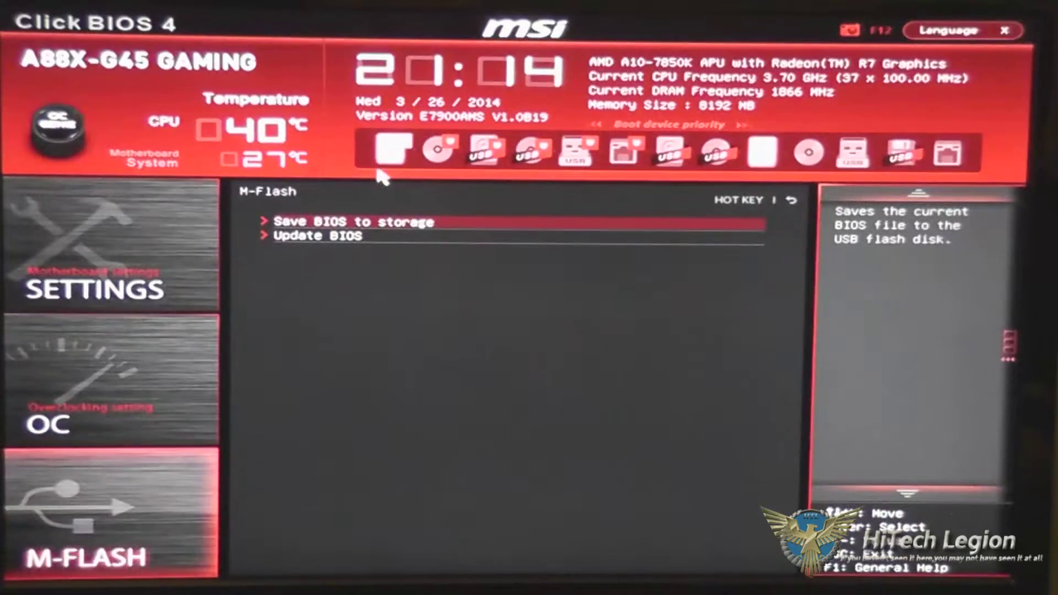
pyautogui.moveTo(378, 233)
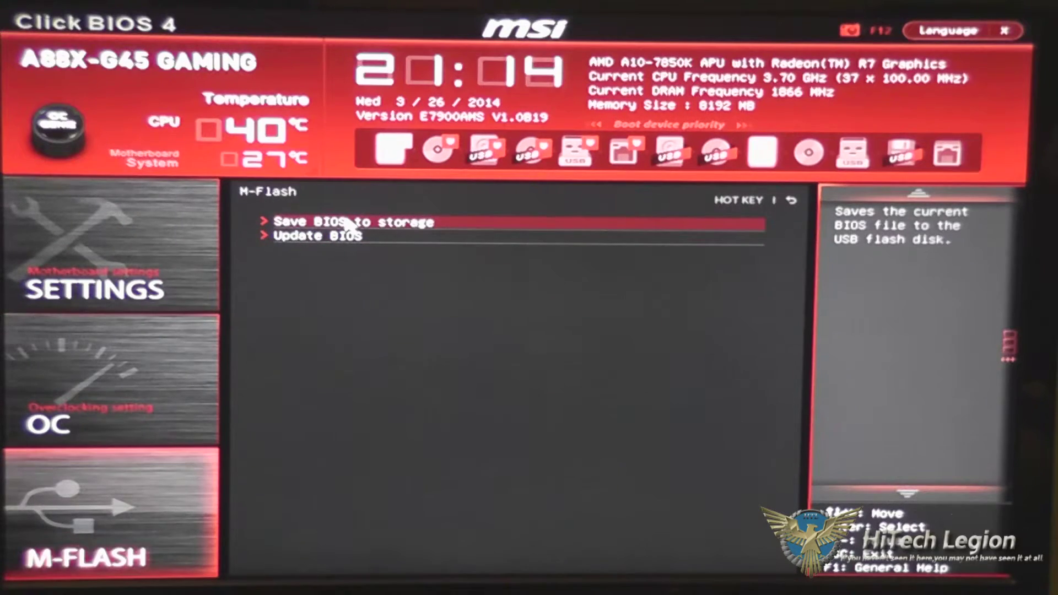
pyautogui.click(317, 235)
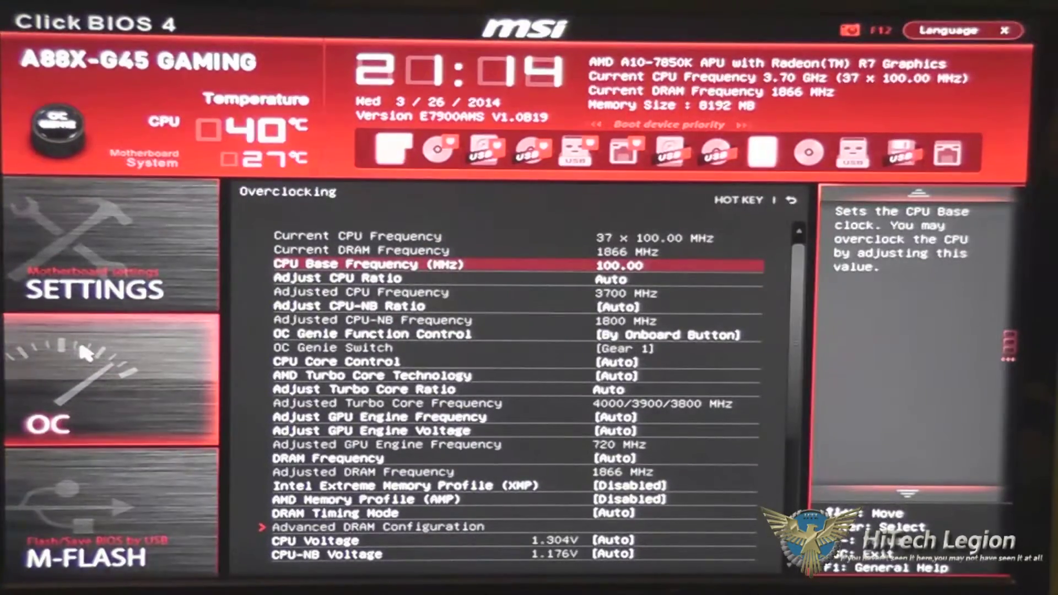
pyautogui.moveTo(112, 412)
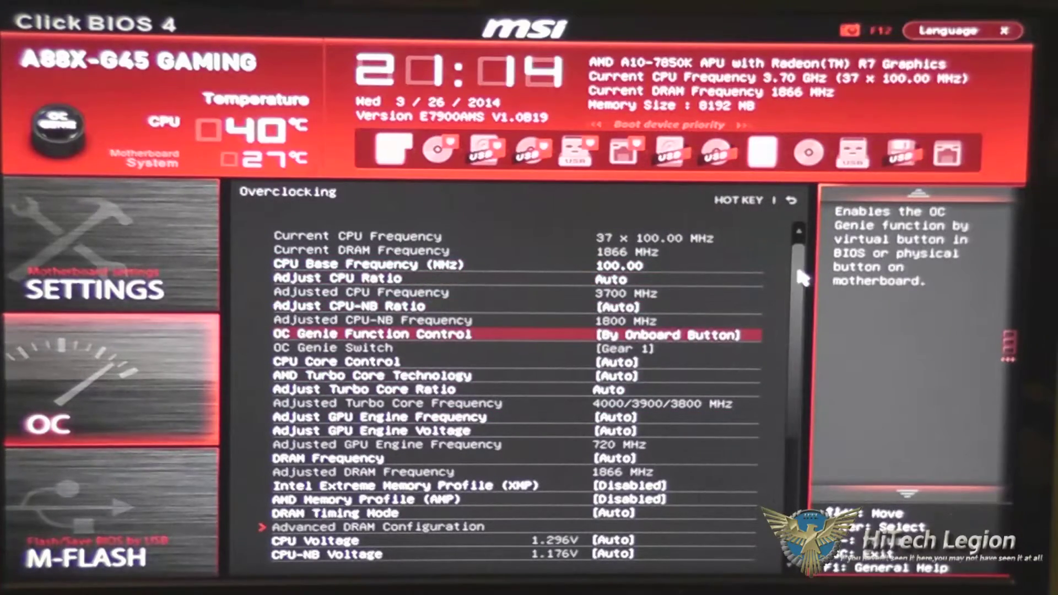
pyautogui.scroll(-3)
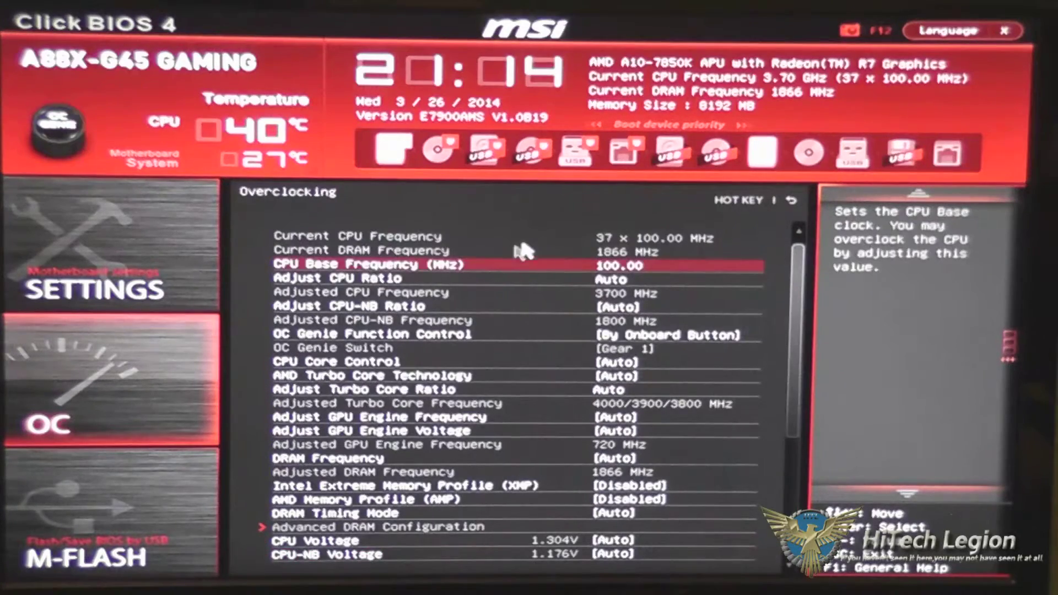
pyautogui.moveTo(514, 270)
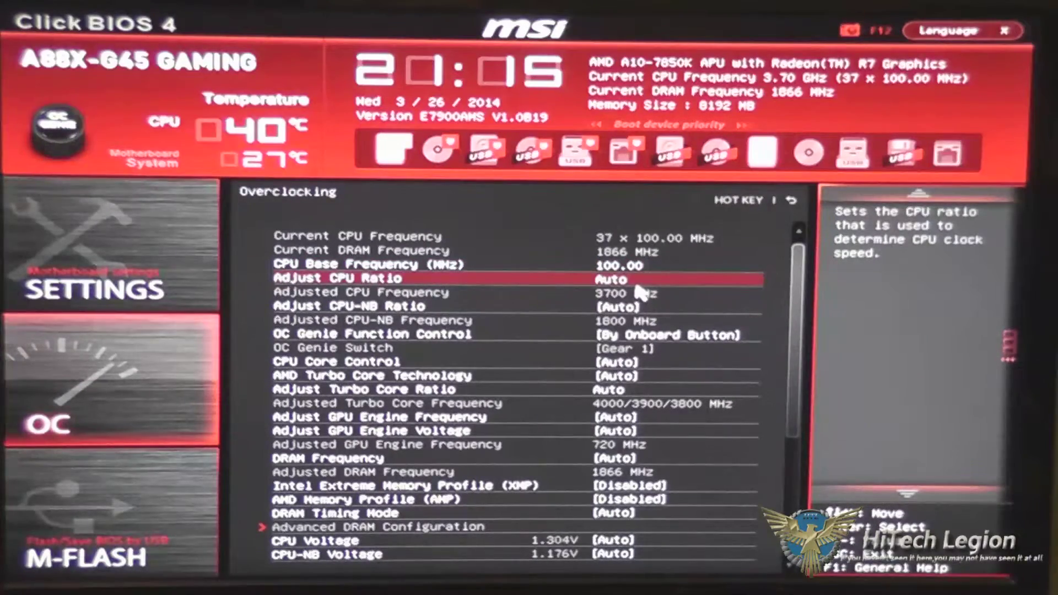
pyautogui.write('10')
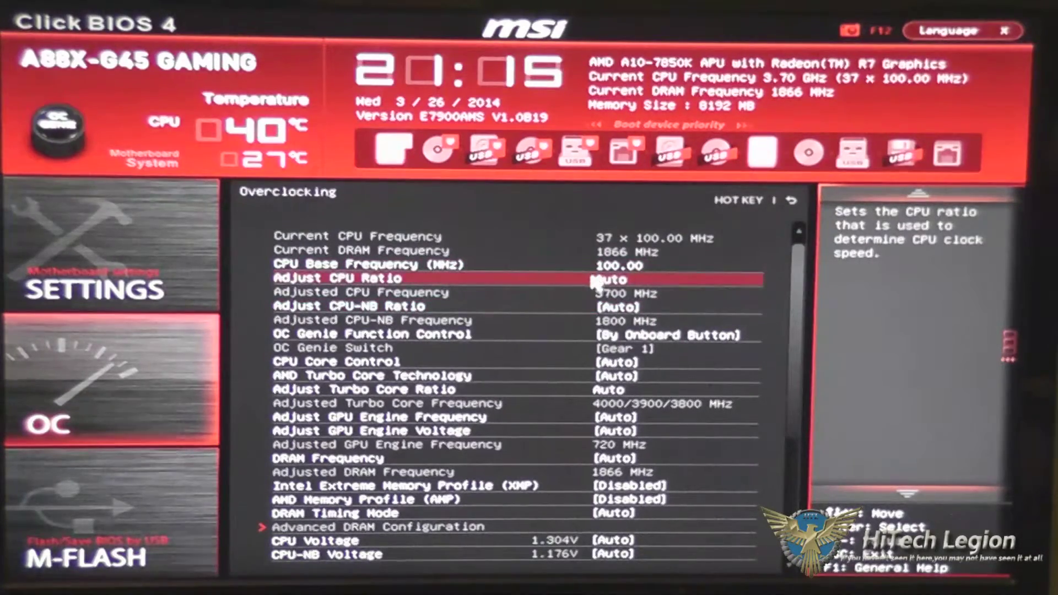
pyautogui.moveTo(564, 341)
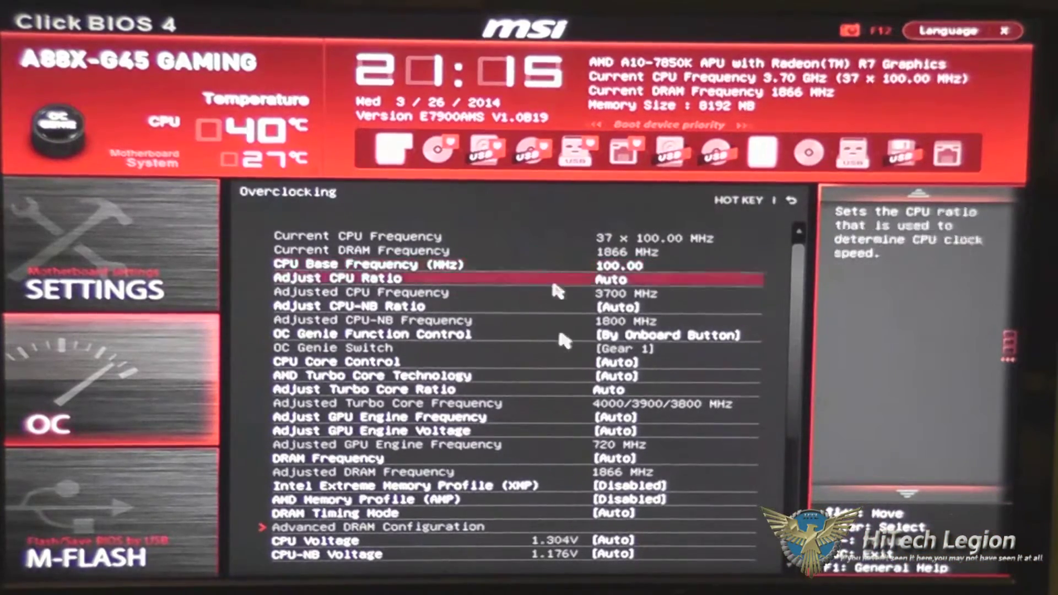
pyautogui.moveTo(547, 318)
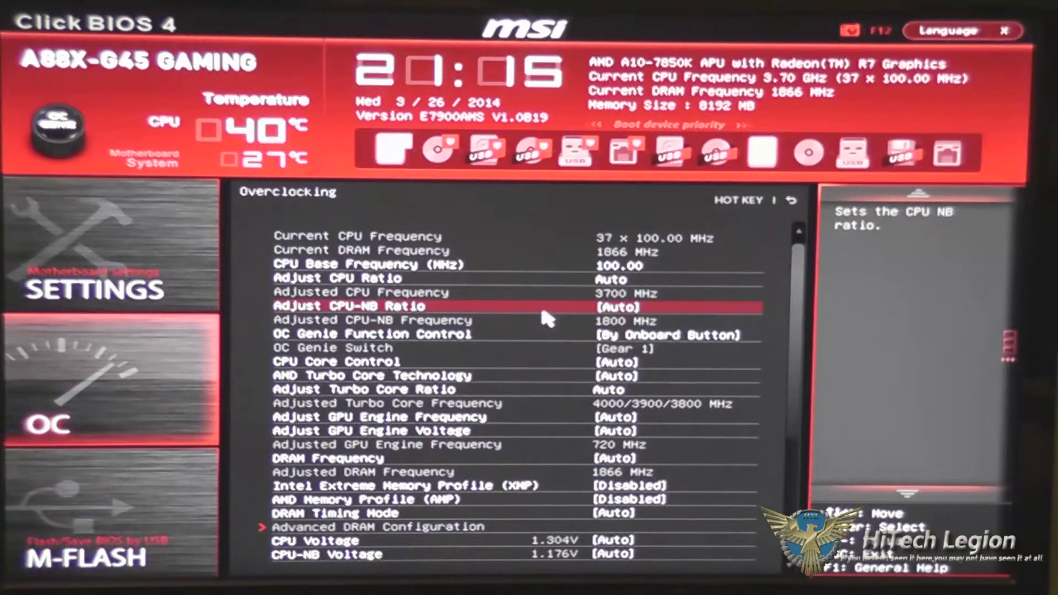
pyautogui.moveTo(348, 314)
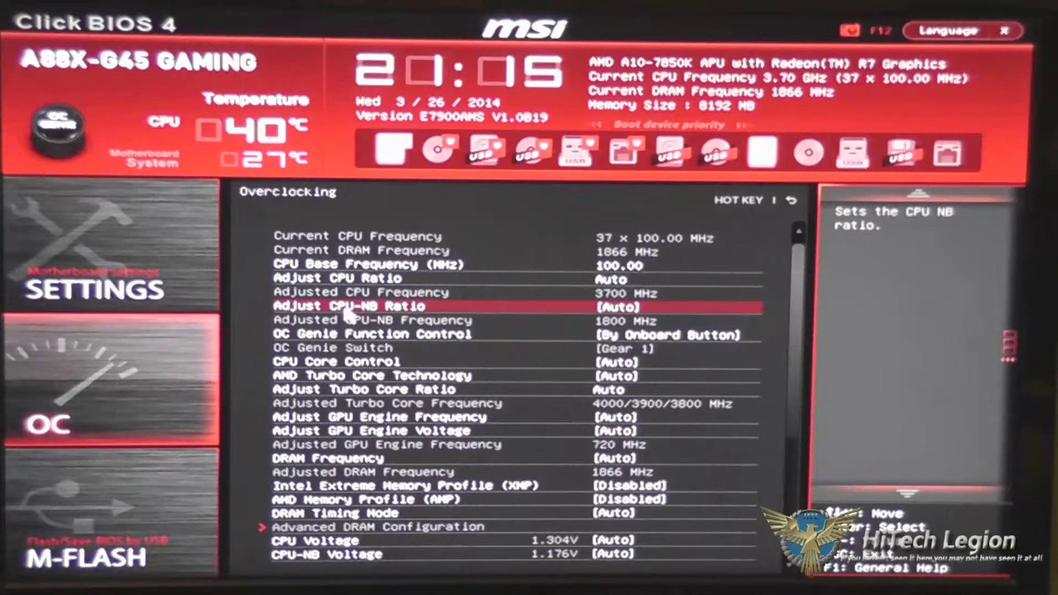
pyautogui.moveTo(446, 334)
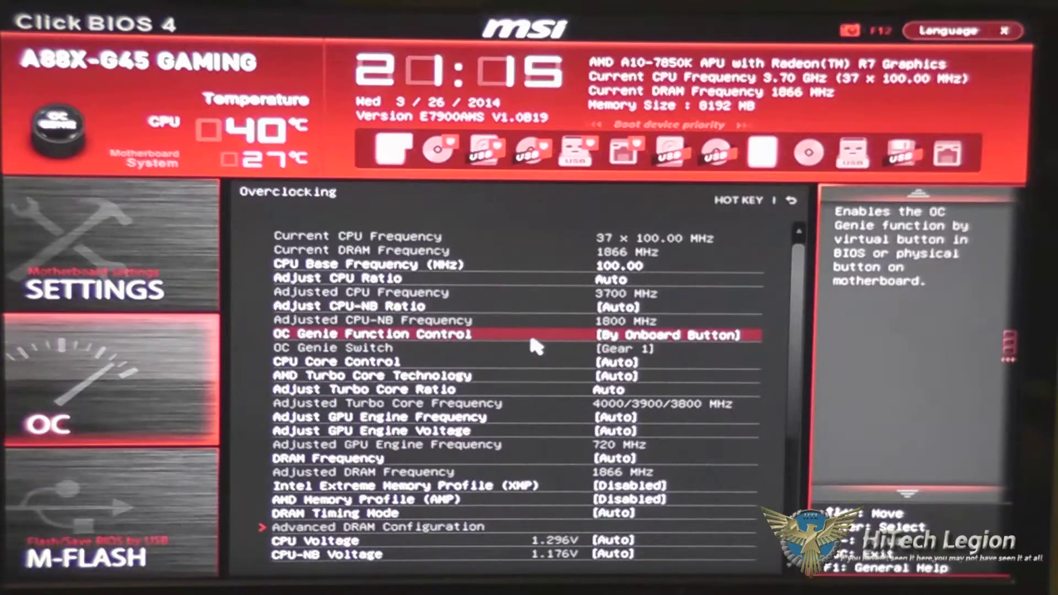
pyautogui.moveTo(496, 339)
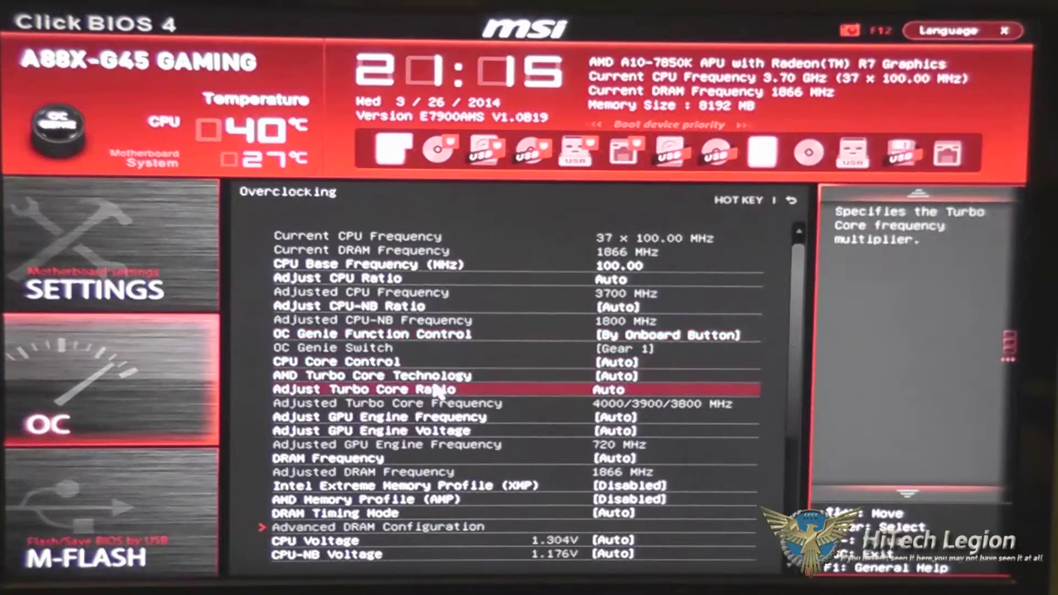
pyautogui.moveTo(331, 412)
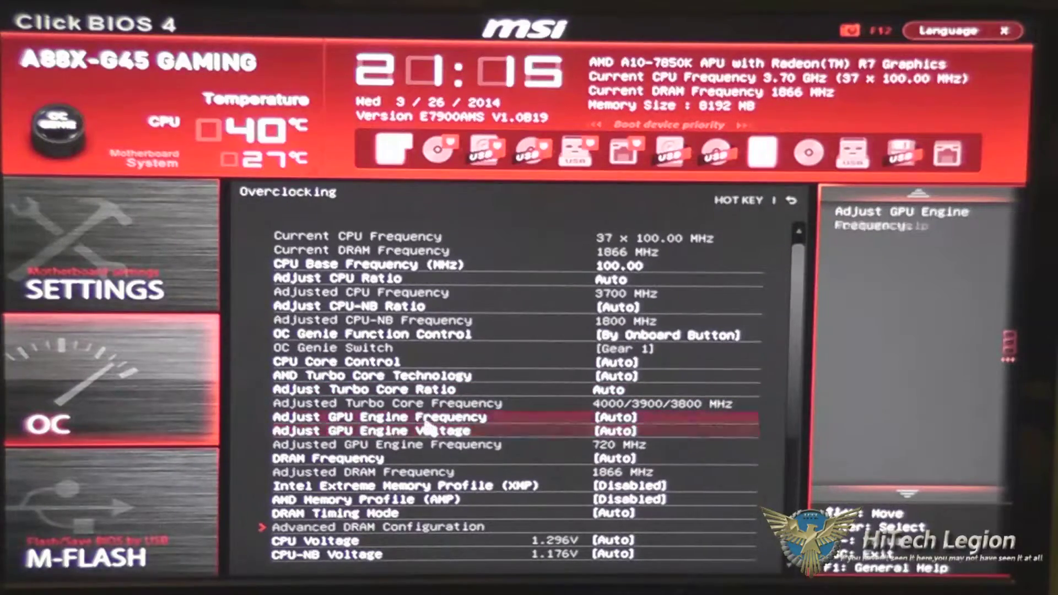
# Set Intel Extreme Memory Profile (XMP) to Enabled for DDR3-2400 at 1.65V.
pyautogui.scroll(-3)
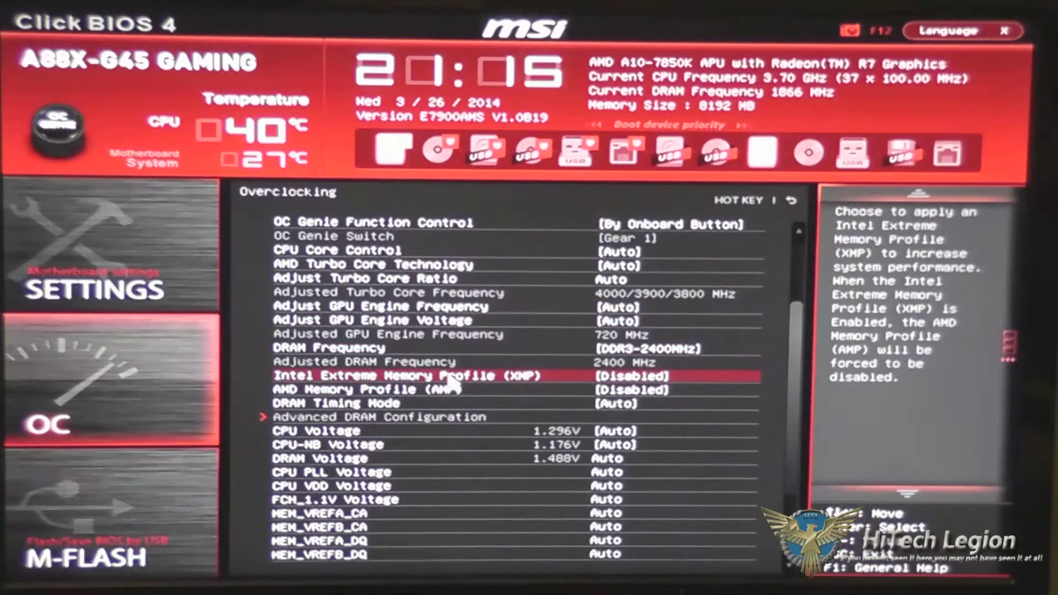
pyautogui.click(632, 376)
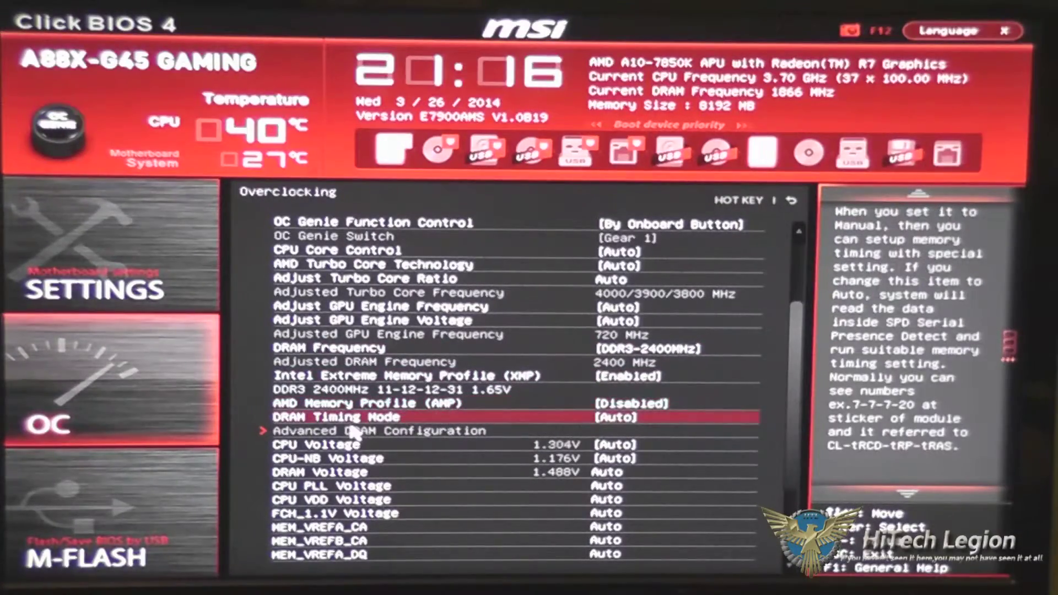
pyautogui.click(335, 418)
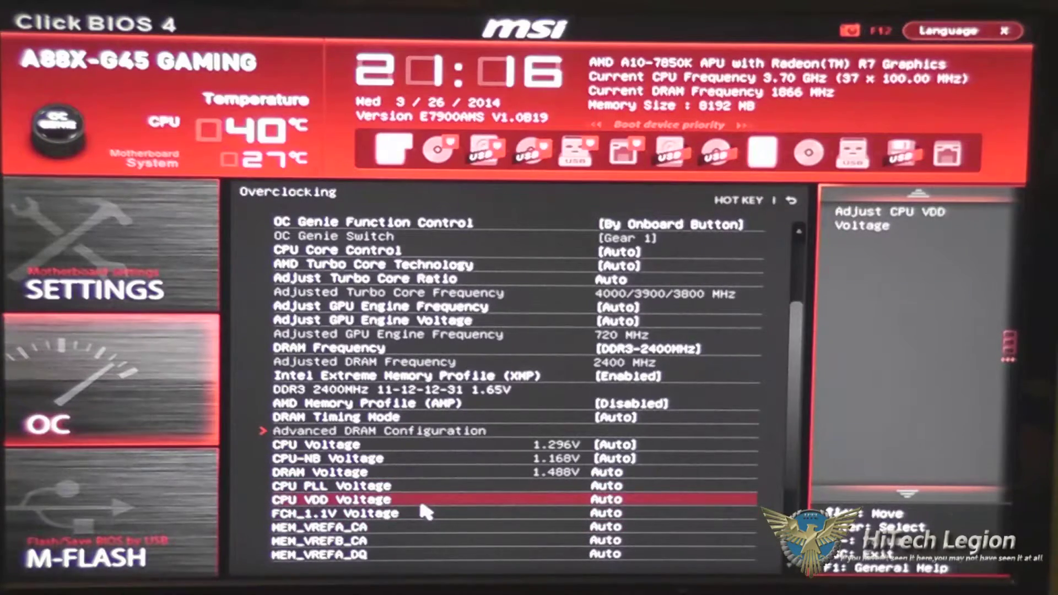
pyautogui.press('Down')
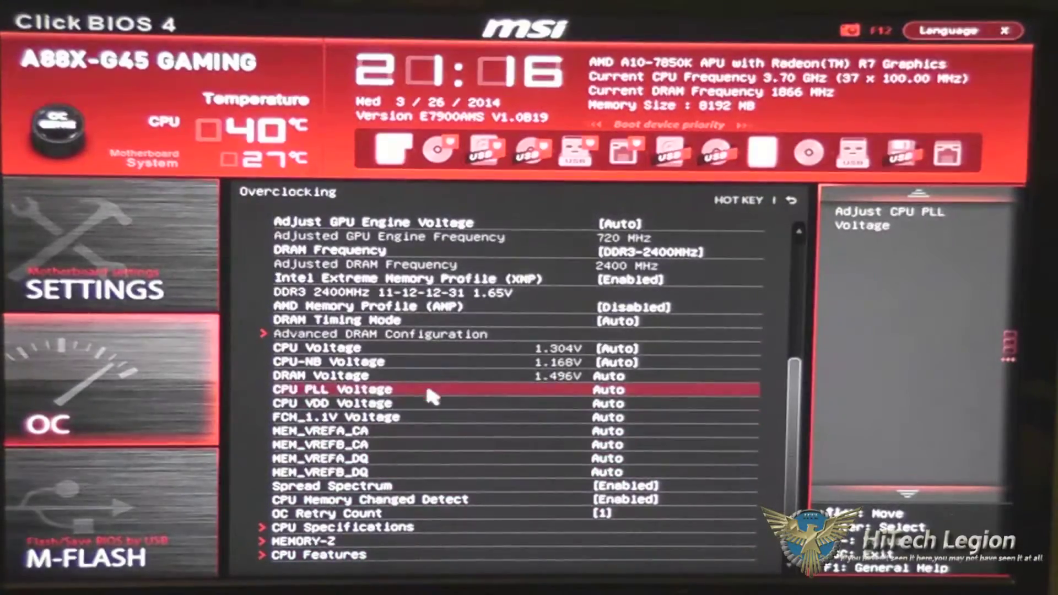
pyautogui.moveTo(385, 510)
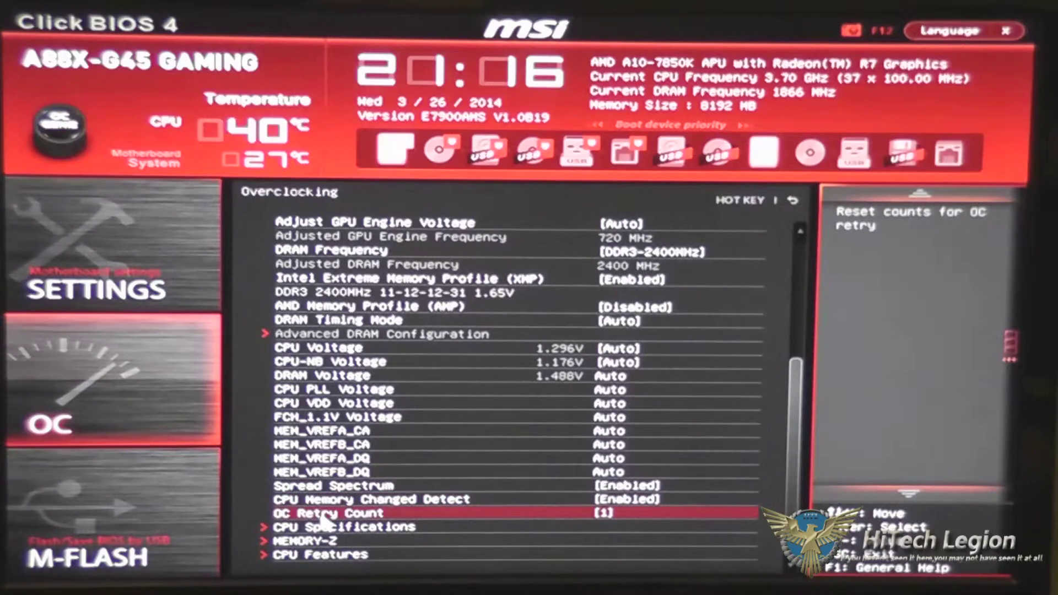
pyautogui.moveTo(587, 523)
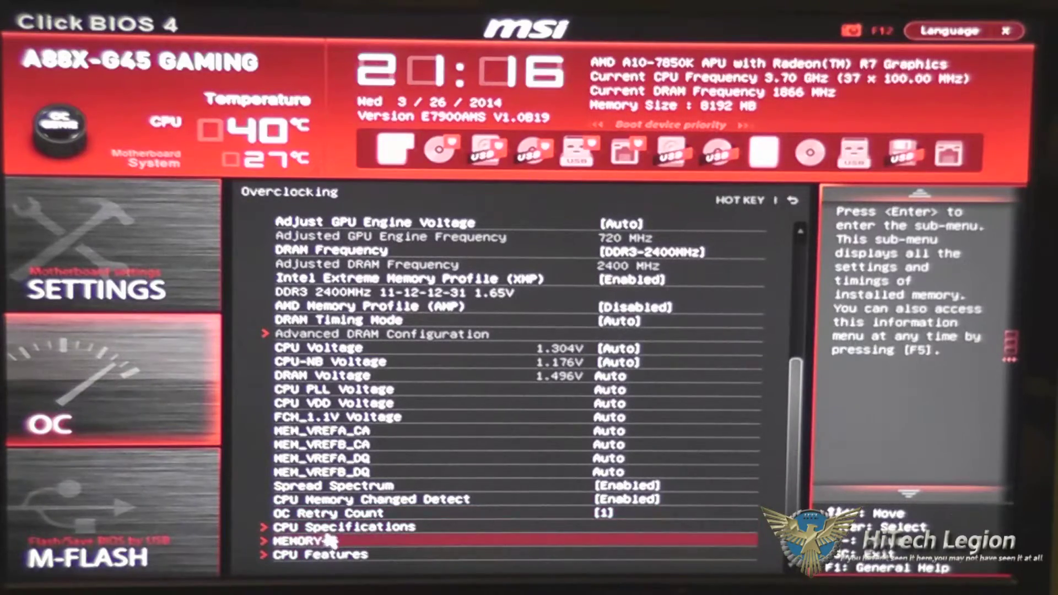
pyautogui.click(343, 527)
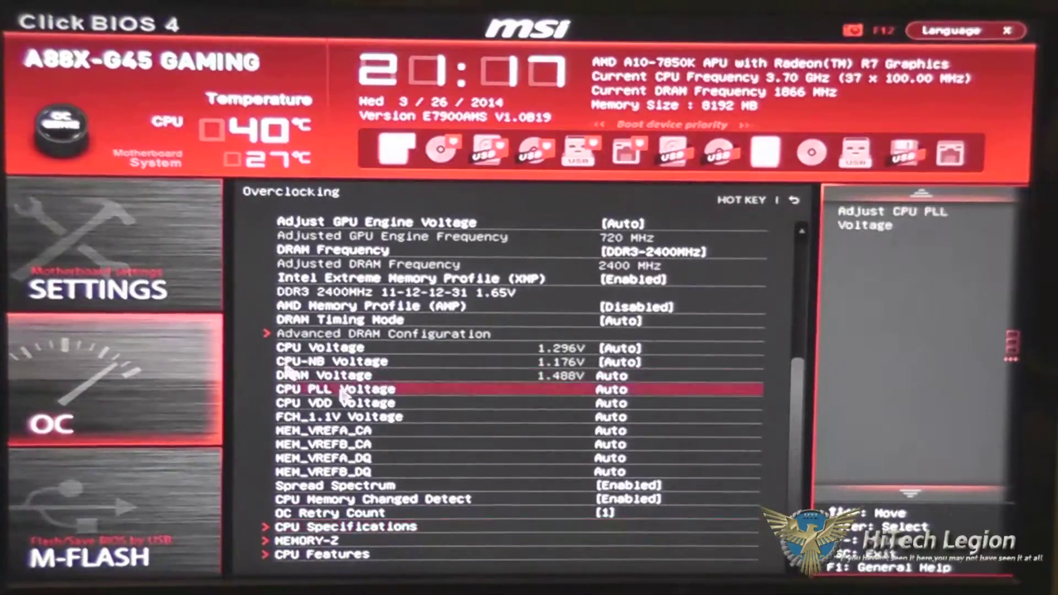
pyautogui.click(307, 541)
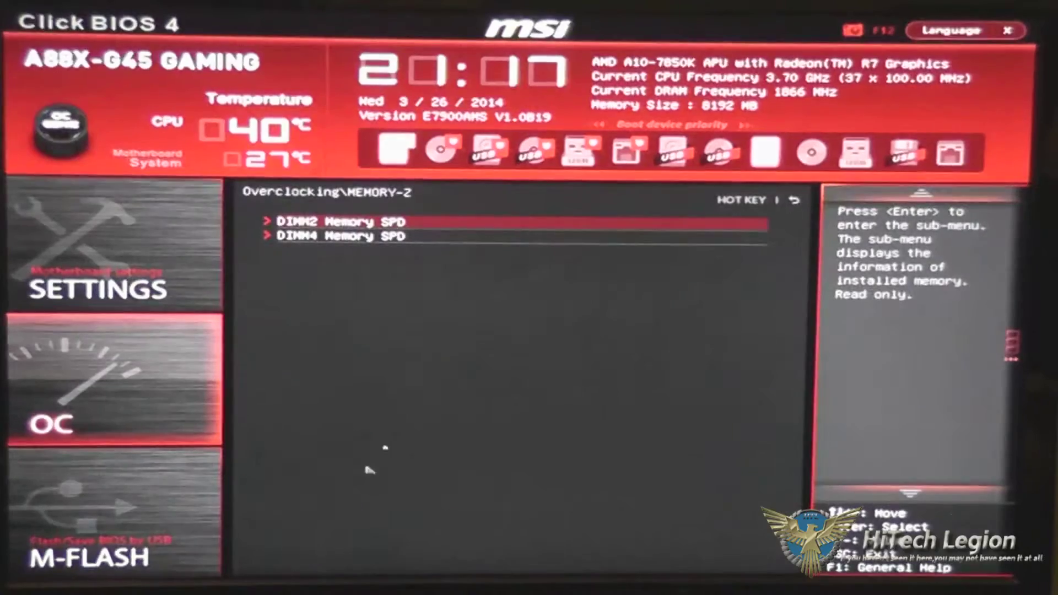
pyautogui.click(341, 221)
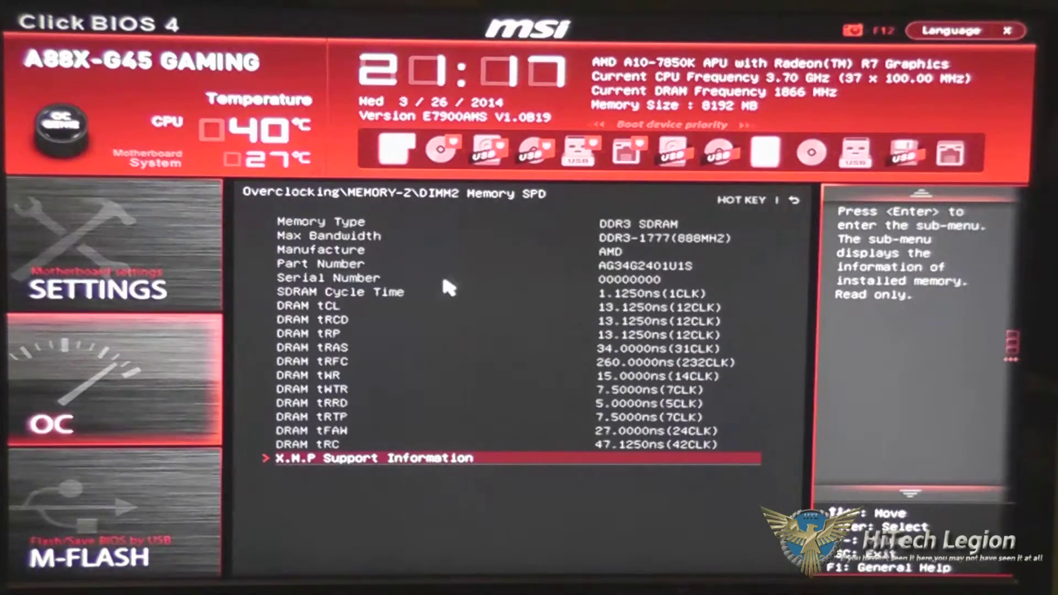
pyautogui.moveTo(364, 450)
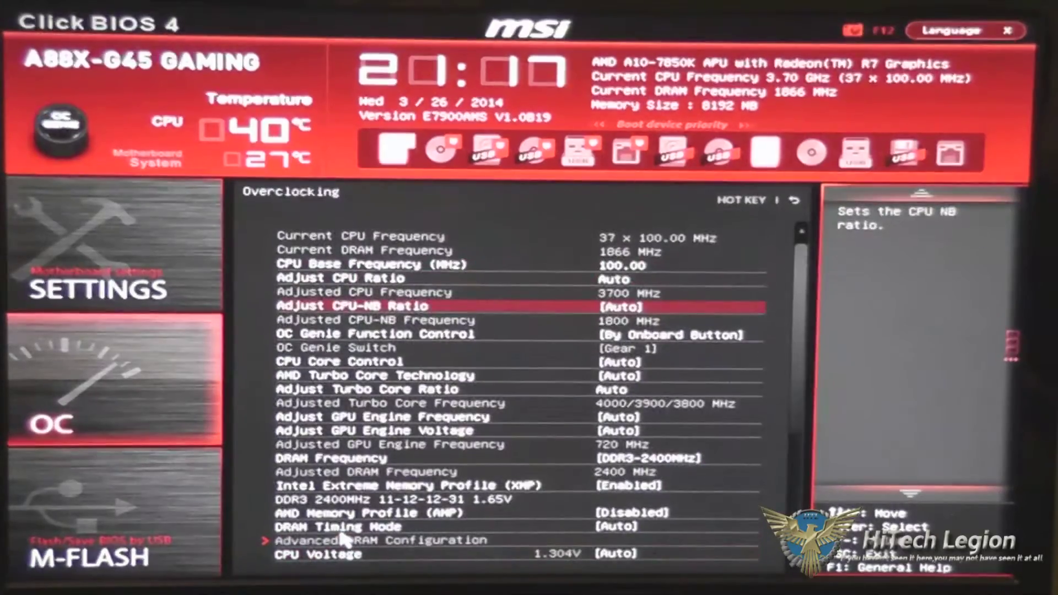
# Scroll through CPU Features showing SVM Mode, Core C6 and Battery Life policy.
pyautogui.scroll(-3)
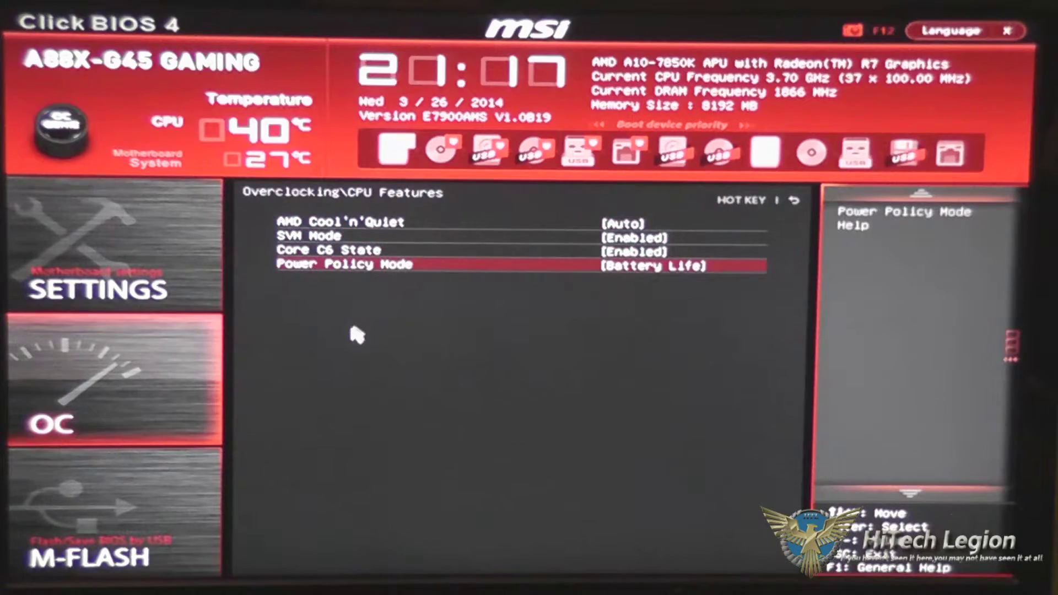
pyautogui.moveTo(563, 267)
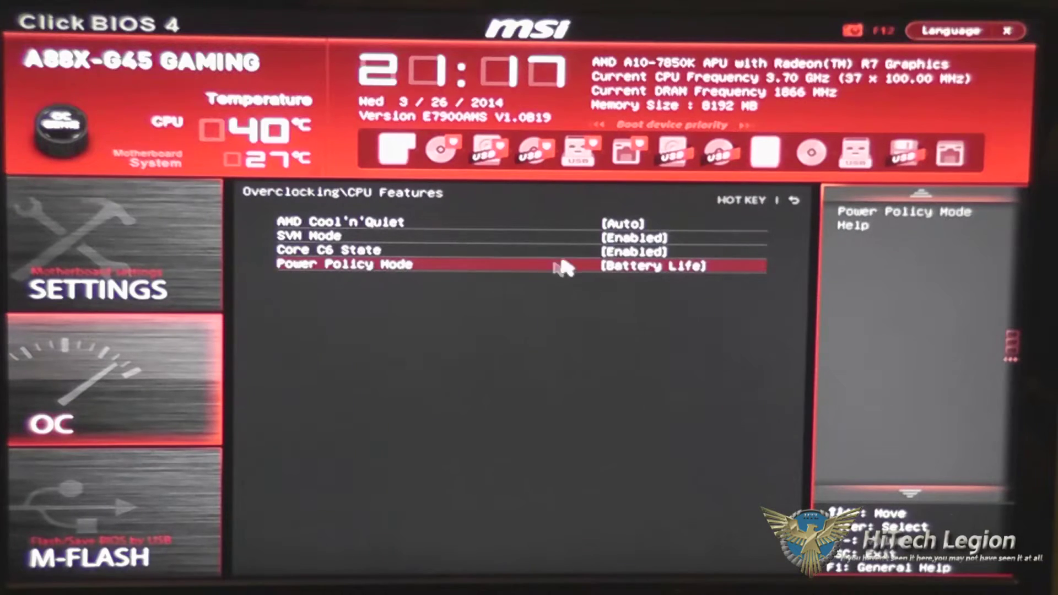
pyautogui.moveTo(91, 510)
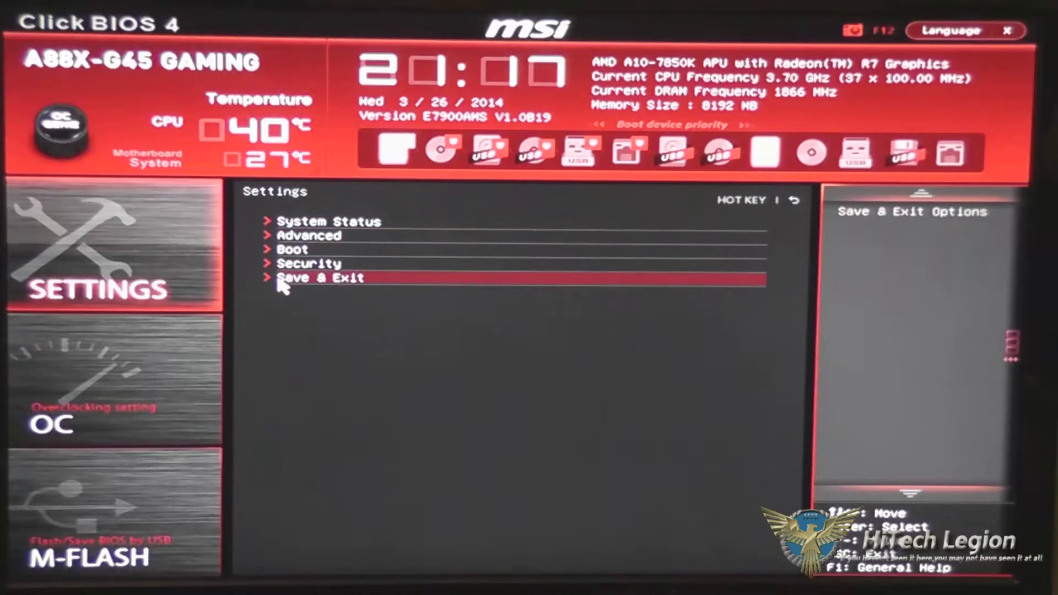
pyautogui.click(310, 263)
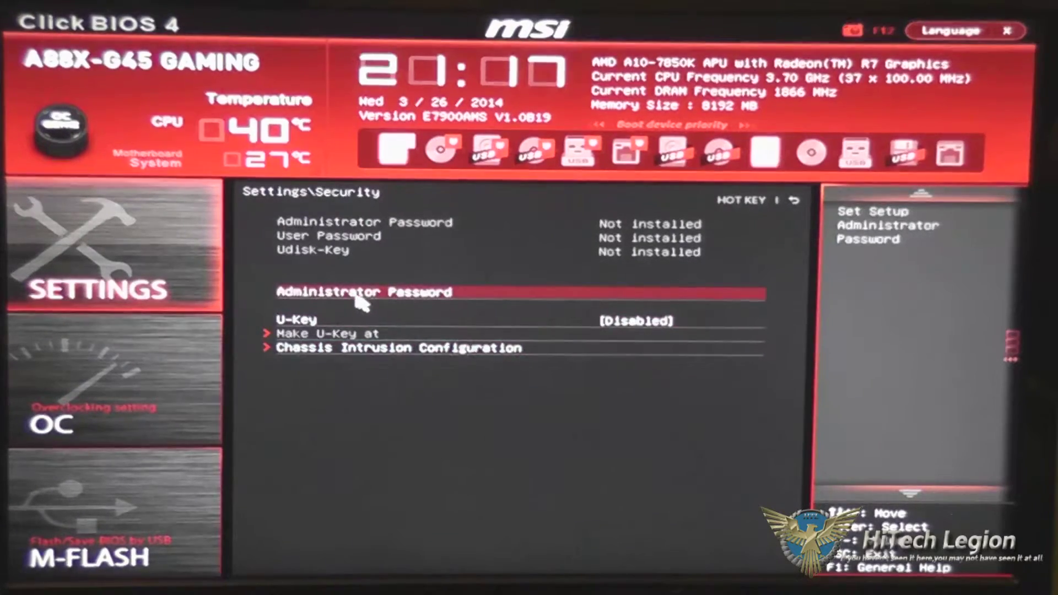
pyautogui.moveTo(459, 300)
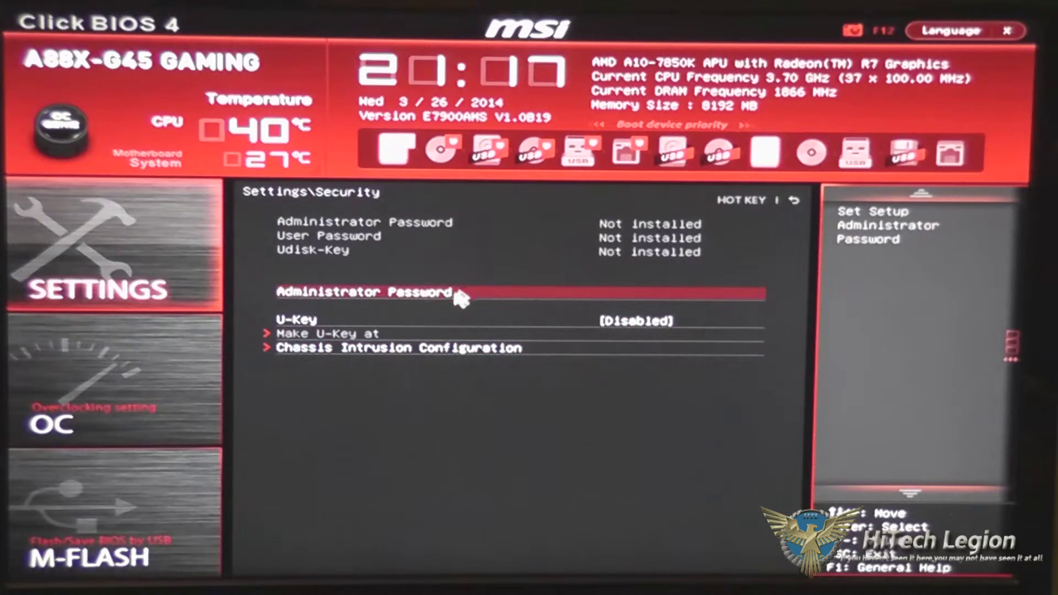
pyautogui.moveTo(318, 331)
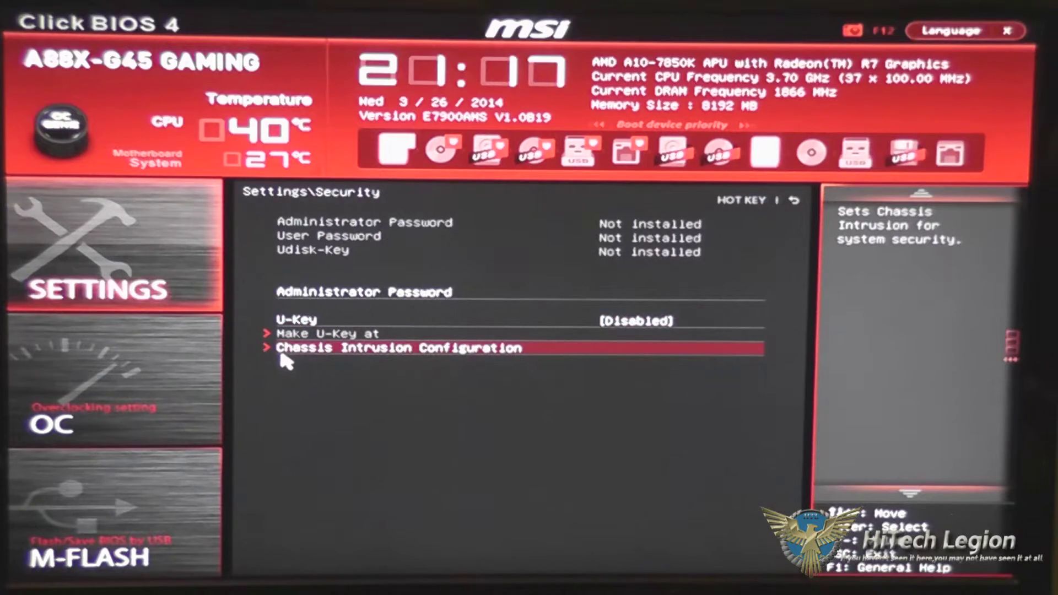
pyautogui.moveTo(346, 358)
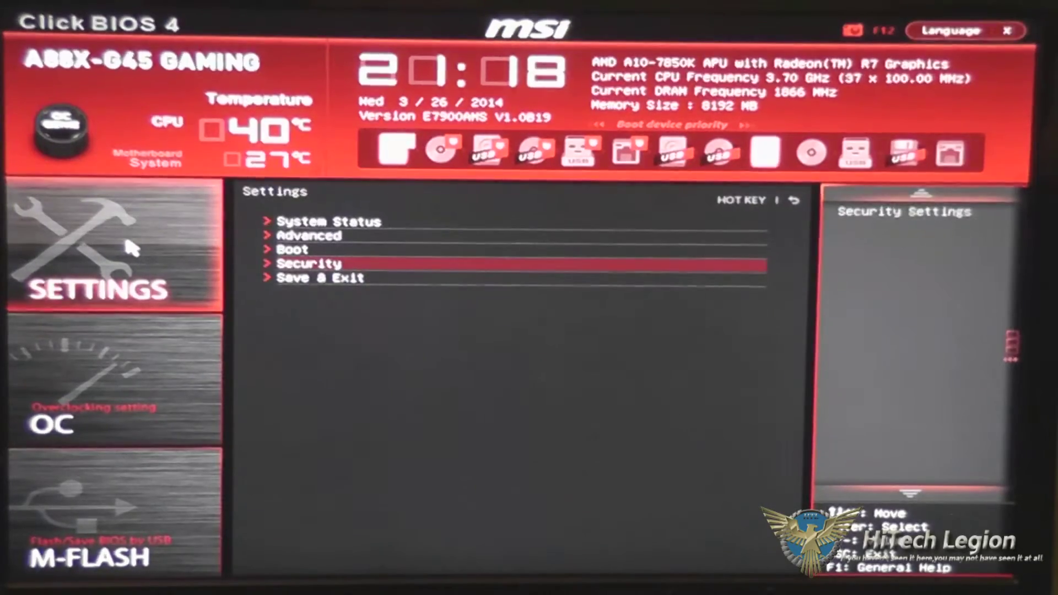
pyautogui.click(292, 249)
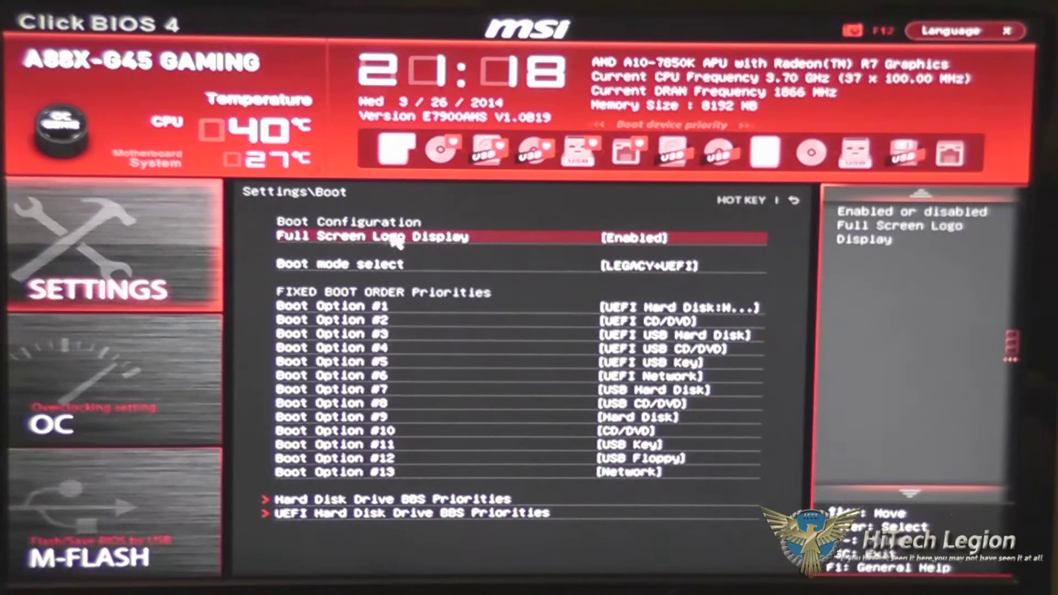
pyautogui.moveTo(496, 271)
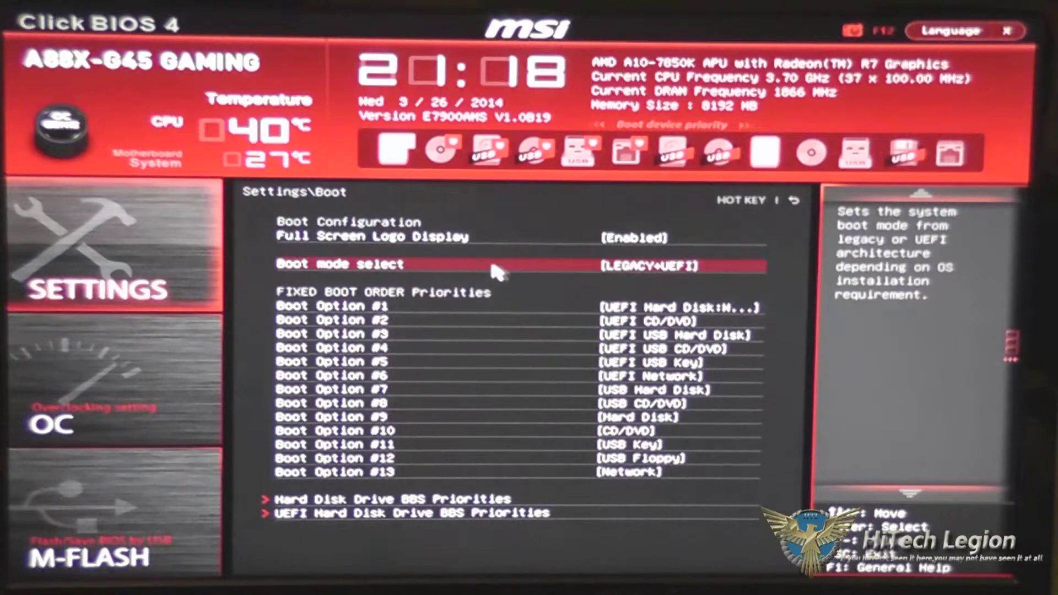
pyautogui.moveTo(540, 273)
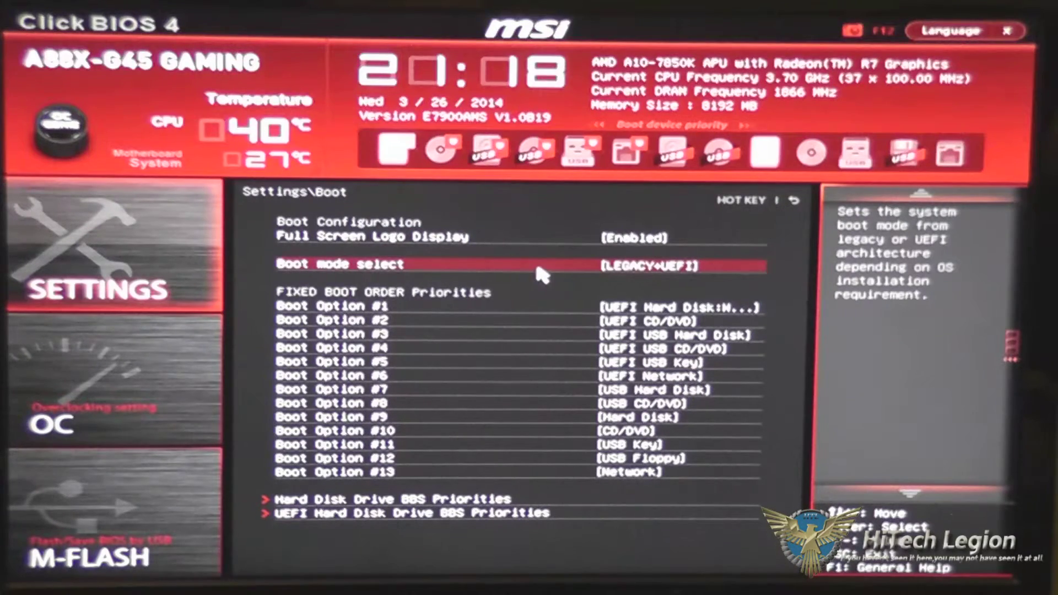
pyautogui.moveTo(365, 389)
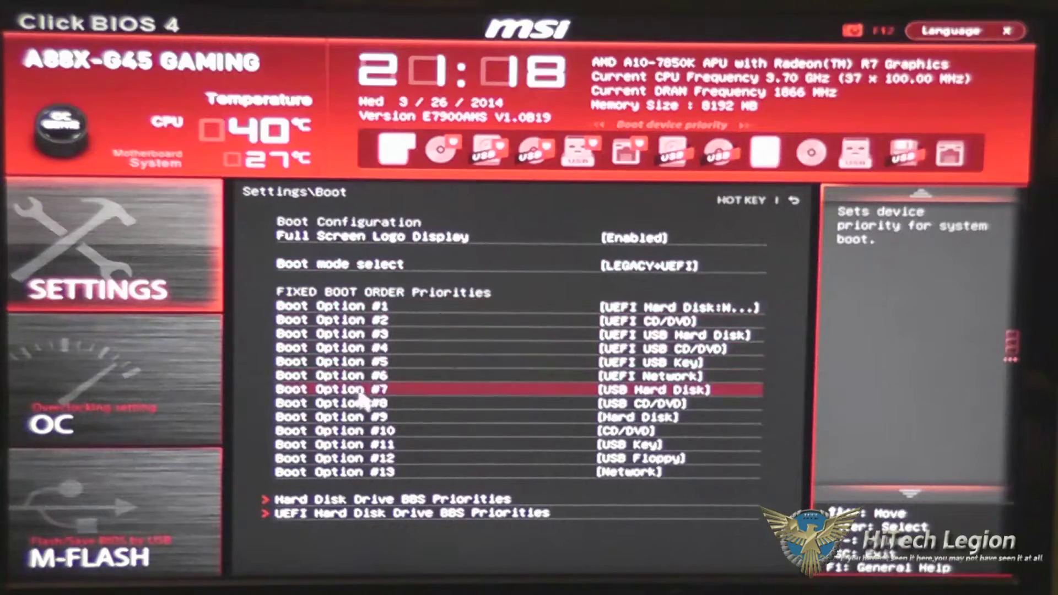
pyautogui.moveTo(314, 499)
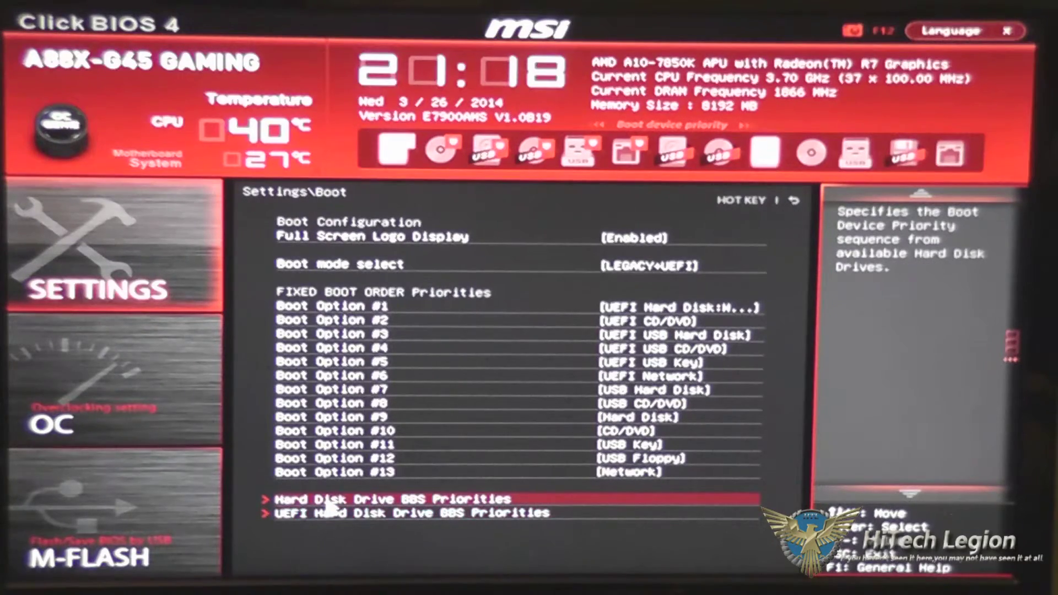
# View Hard Disk Drive BBS Priorities and dismiss the empty Boot Option #1 list.
pyautogui.click(391, 499)
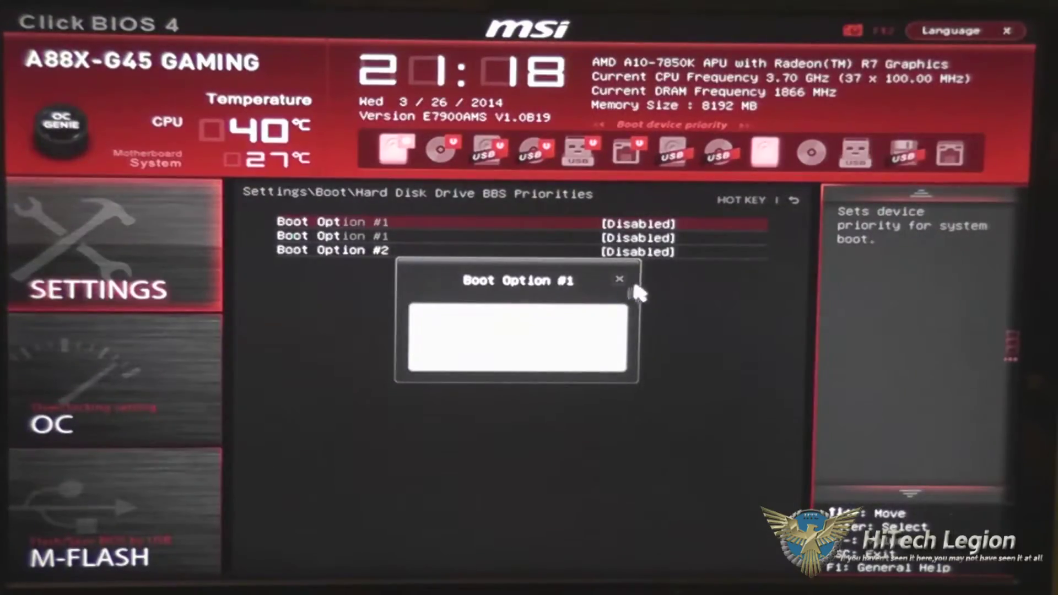
pyautogui.click(619, 278)
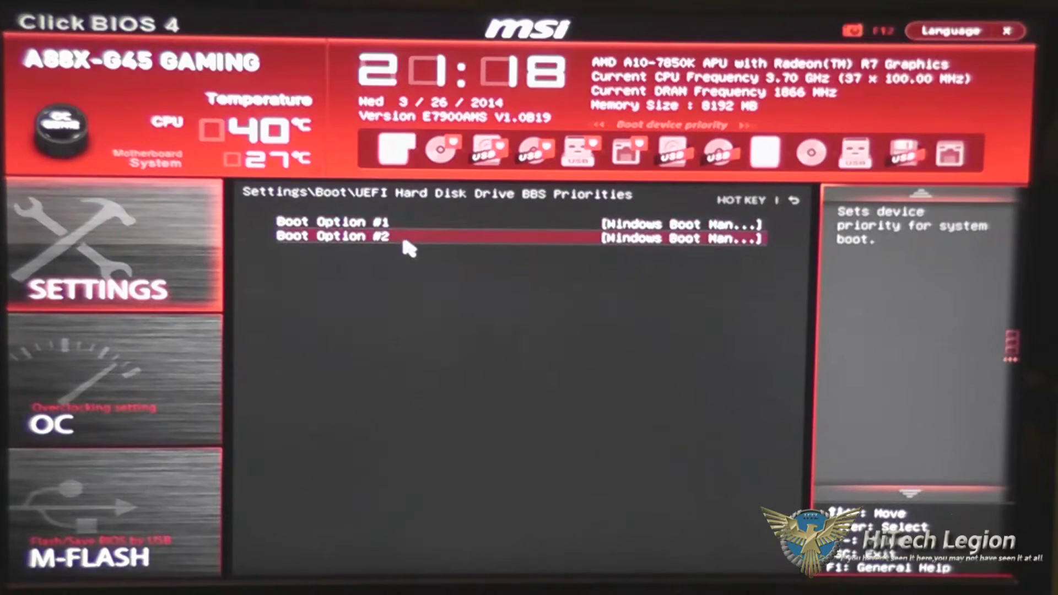
pyautogui.moveTo(368, 254)
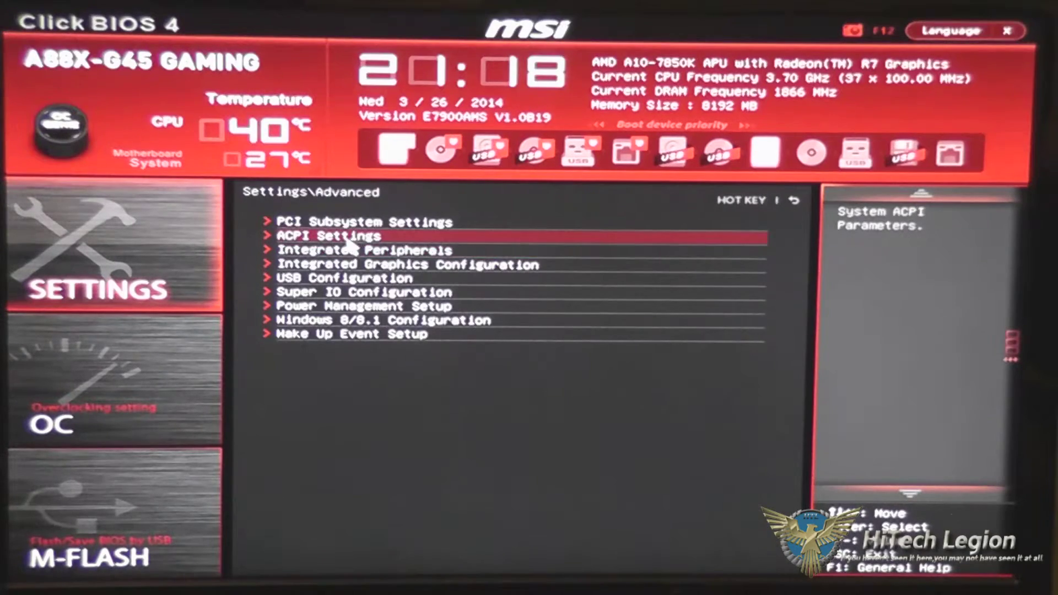
pyautogui.moveTo(355, 334)
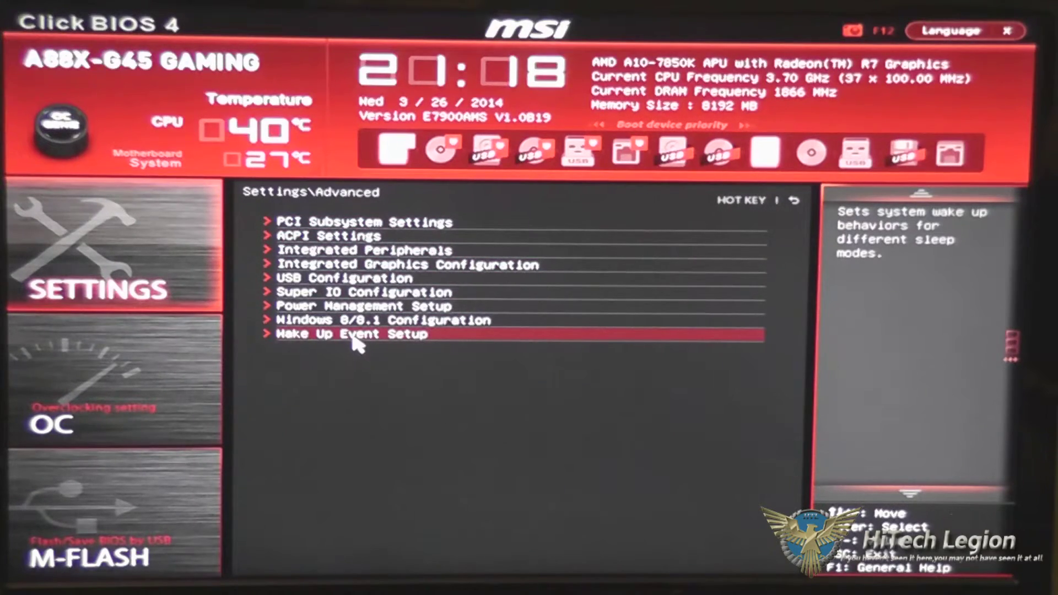
# Select Wake Up Event Setup in the Advanced submenu list.
pyautogui.click(351, 335)
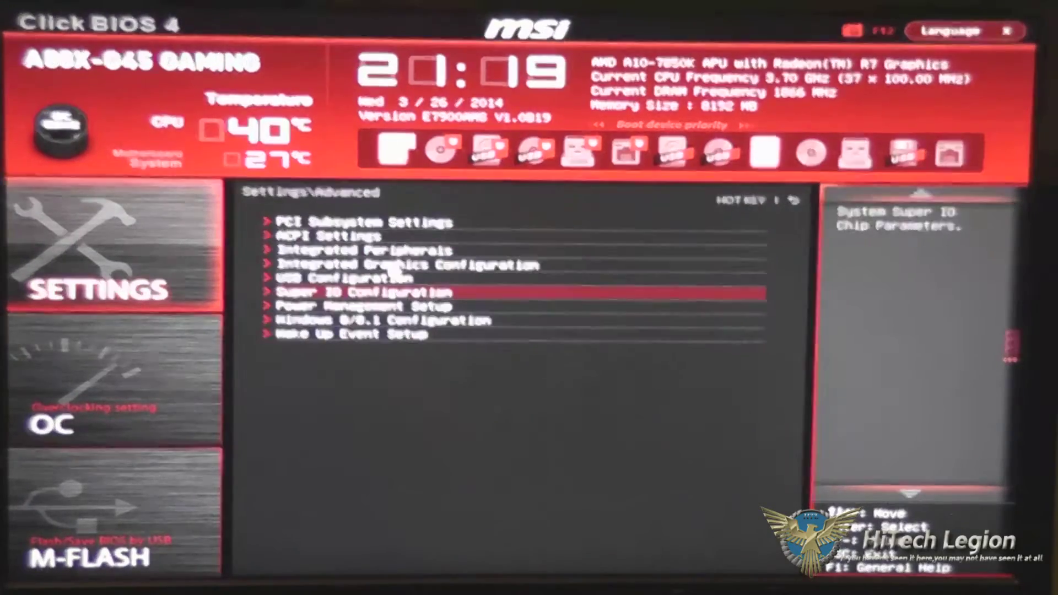
# Open USB Configuration, read the Onboard USB 3.0 Controller help, then return to Advanced.
pyautogui.click(346, 277)
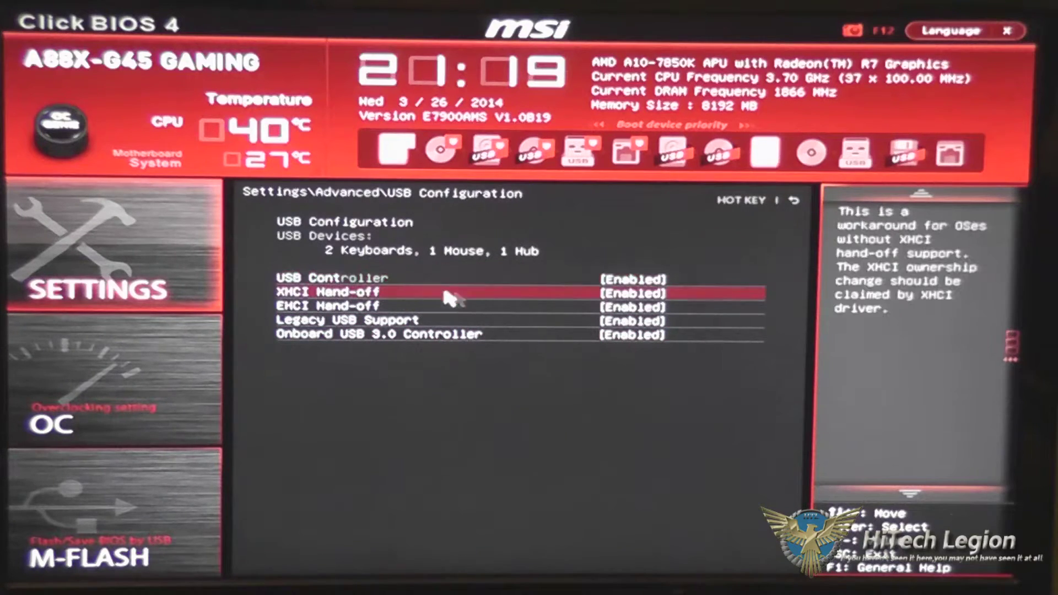
pyautogui.click(378, 334)
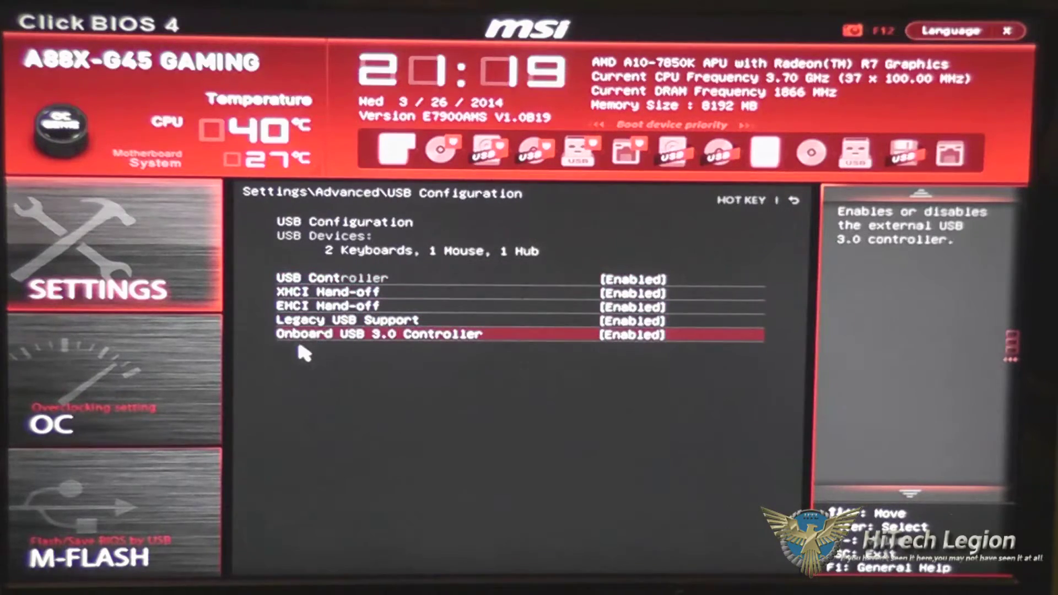
pyautogui.moveTo(496, 351)
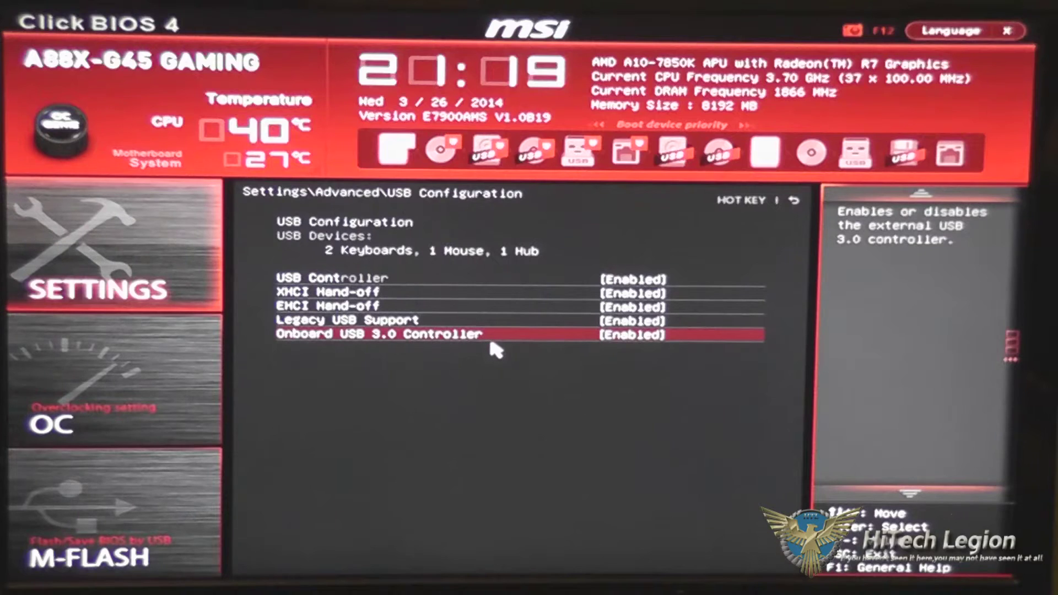
pyautogui.moveTo(505, 319)
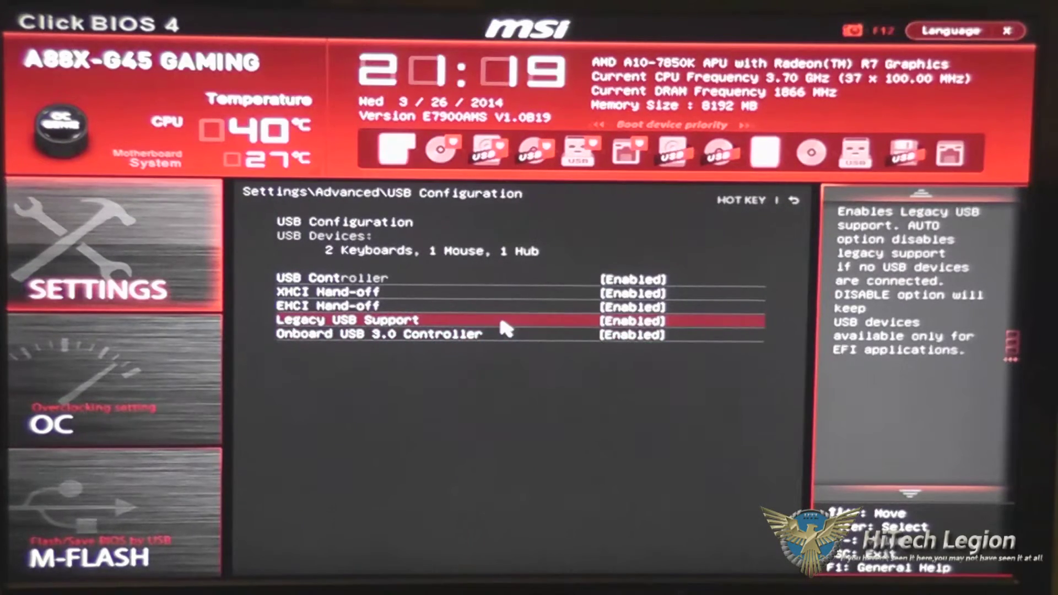
pyautogui.moveTo(405, 278)
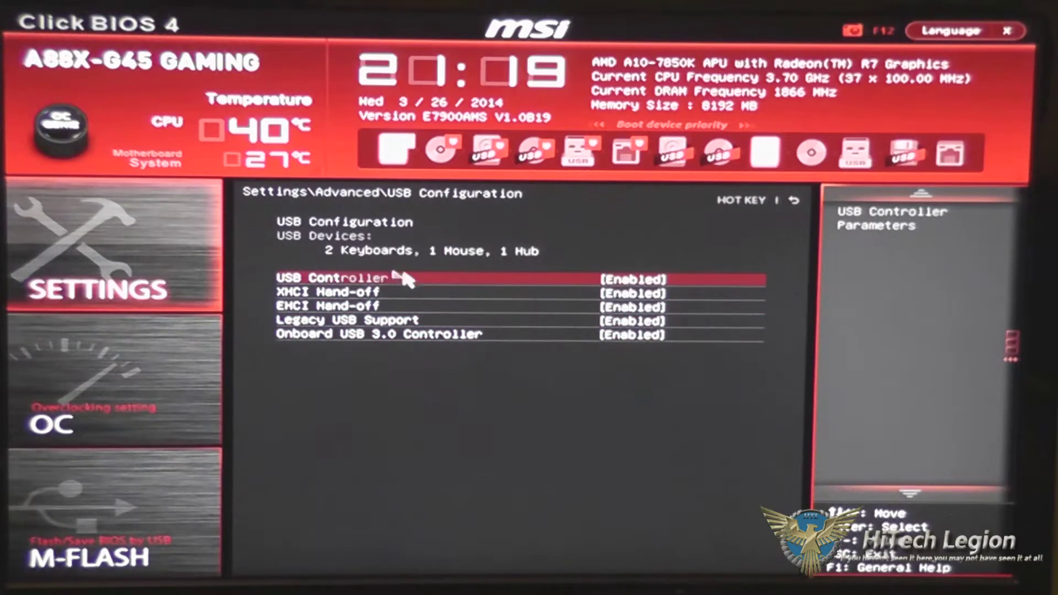
pyautogui.moveTo(570, 269)
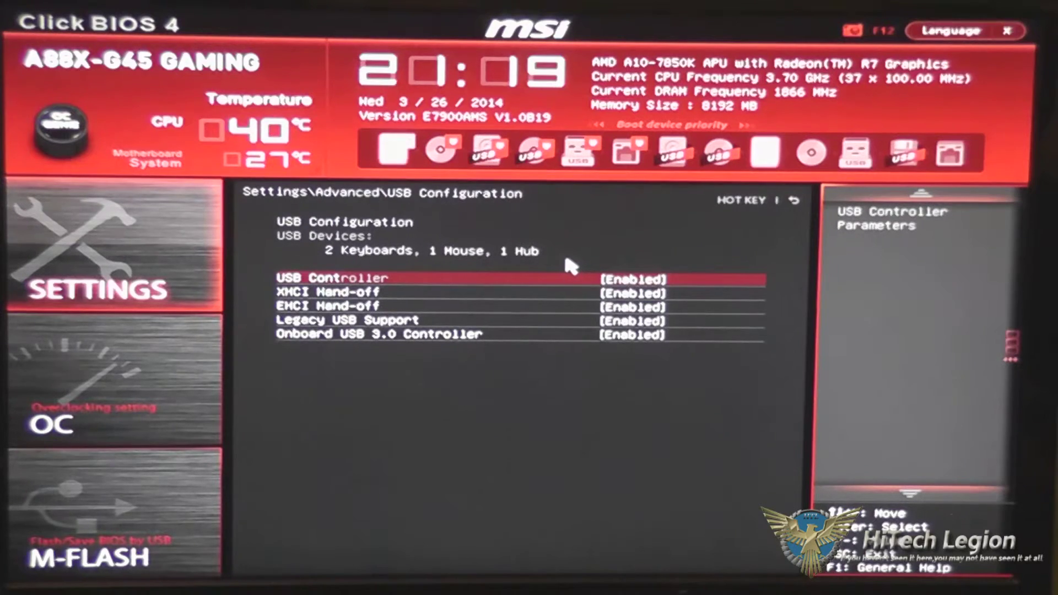
pyautogui.press('Esc')
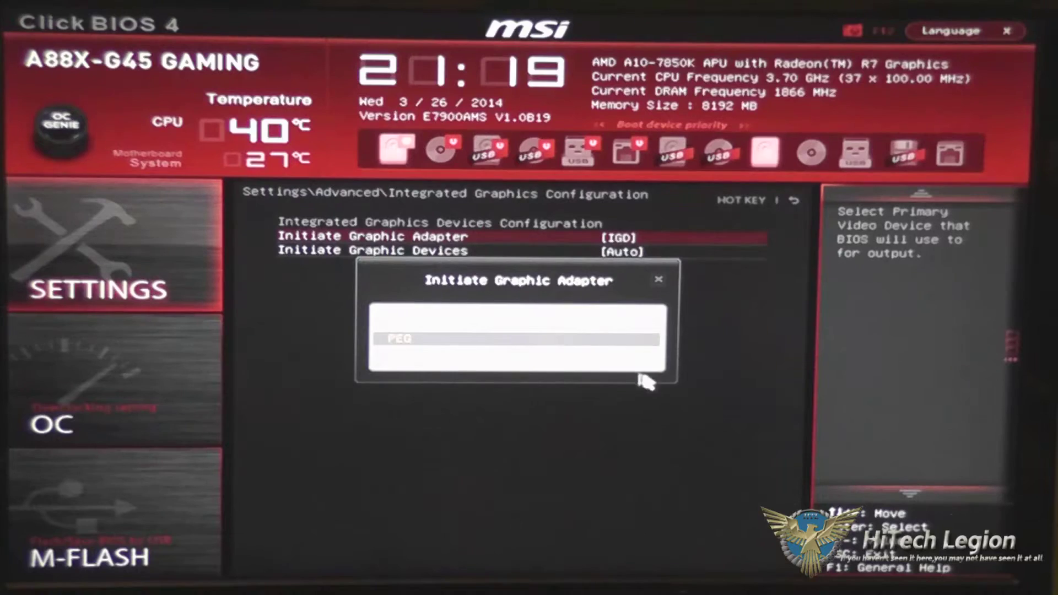
pyautogui.moveTo(664, 287)
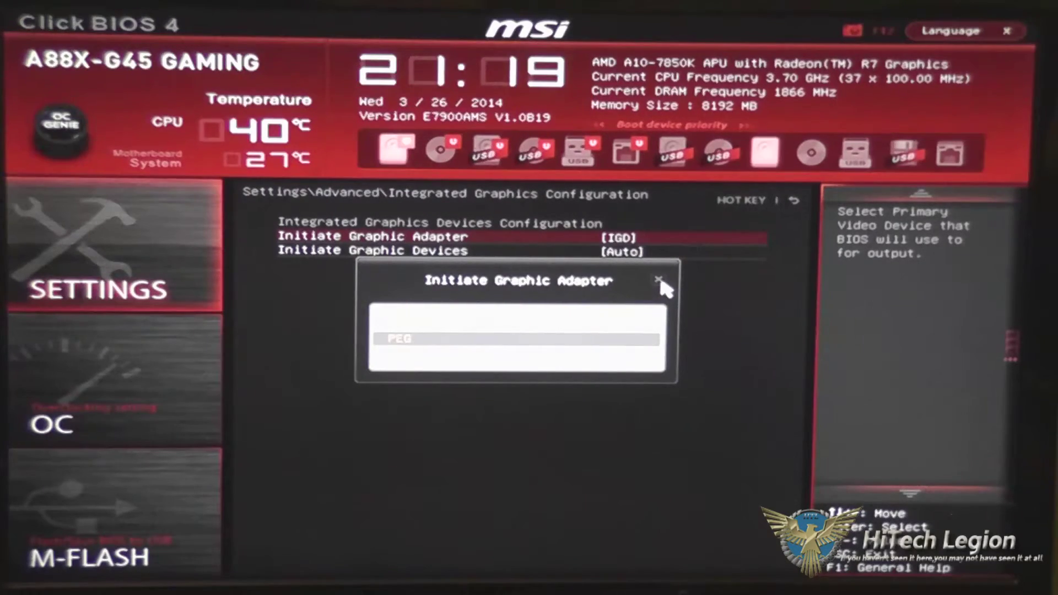
# Leave Initiate Graphic Adapter on IGD and Initiate Graphic Devices on Auto.
pyautogui.click(661, 280)
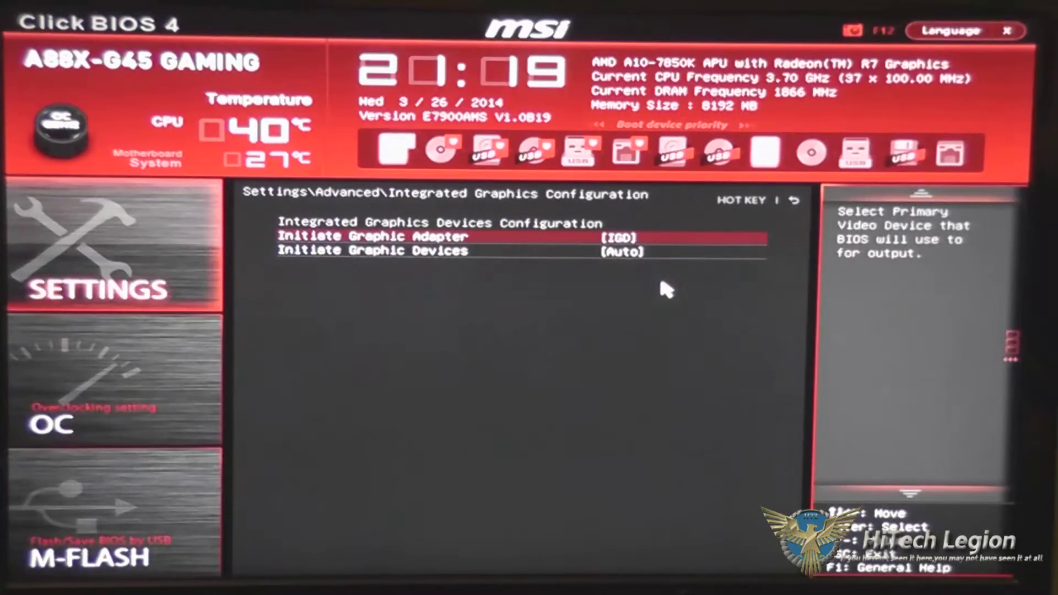
pyautogui.moveTo(555, 295)
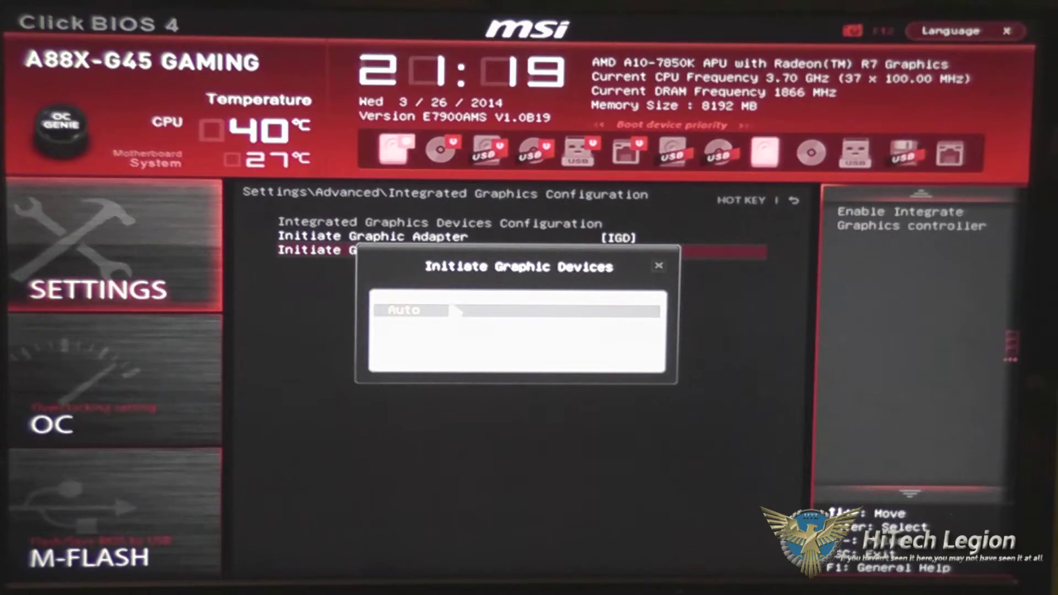
pyautogui.click(409, 310)
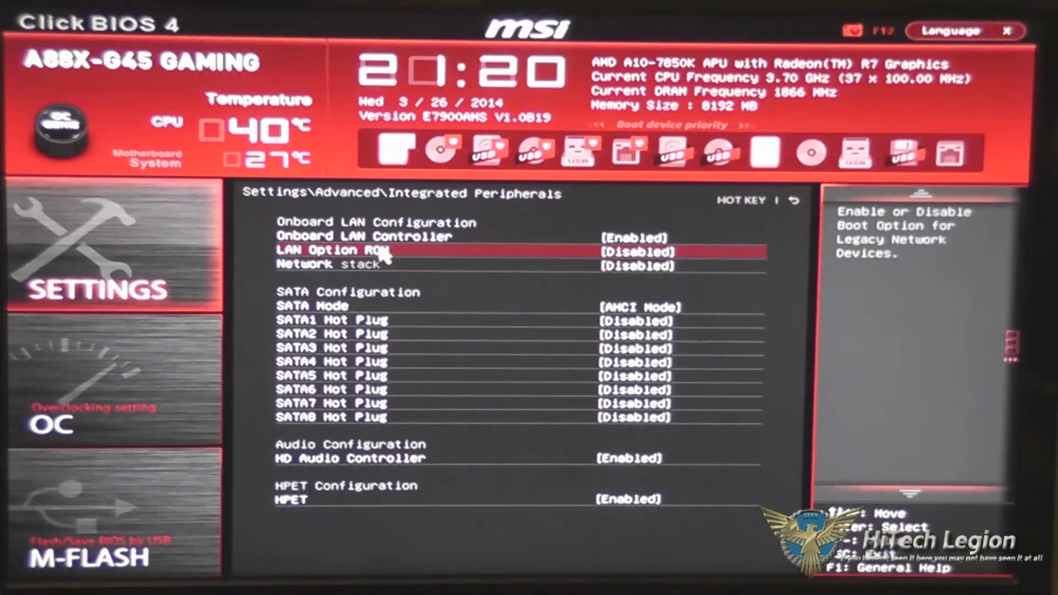
pyautogui.moveTo(419, 307)
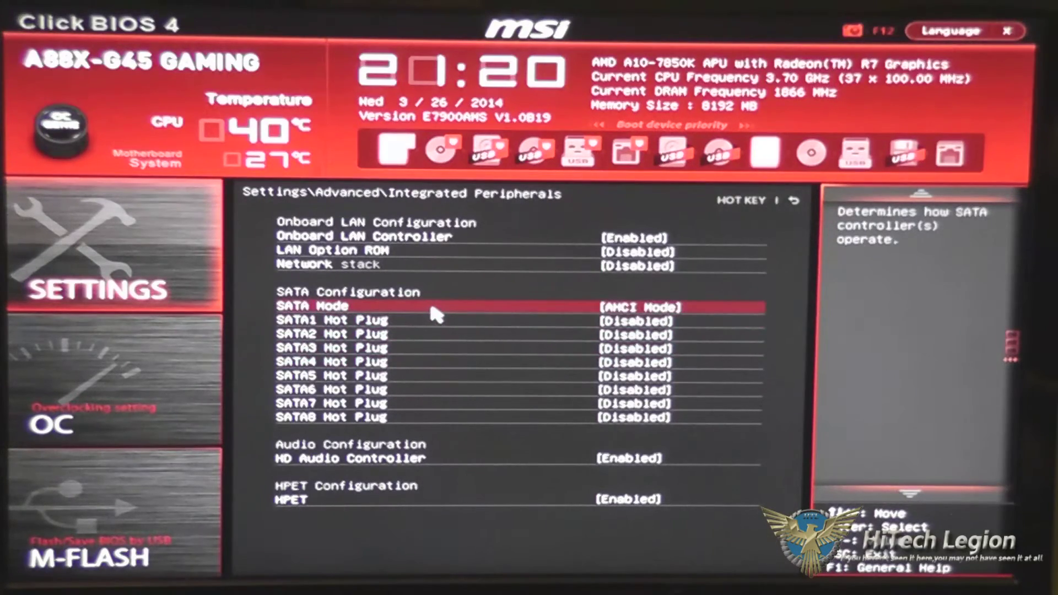
pyautogui.moveTo(405, 398)
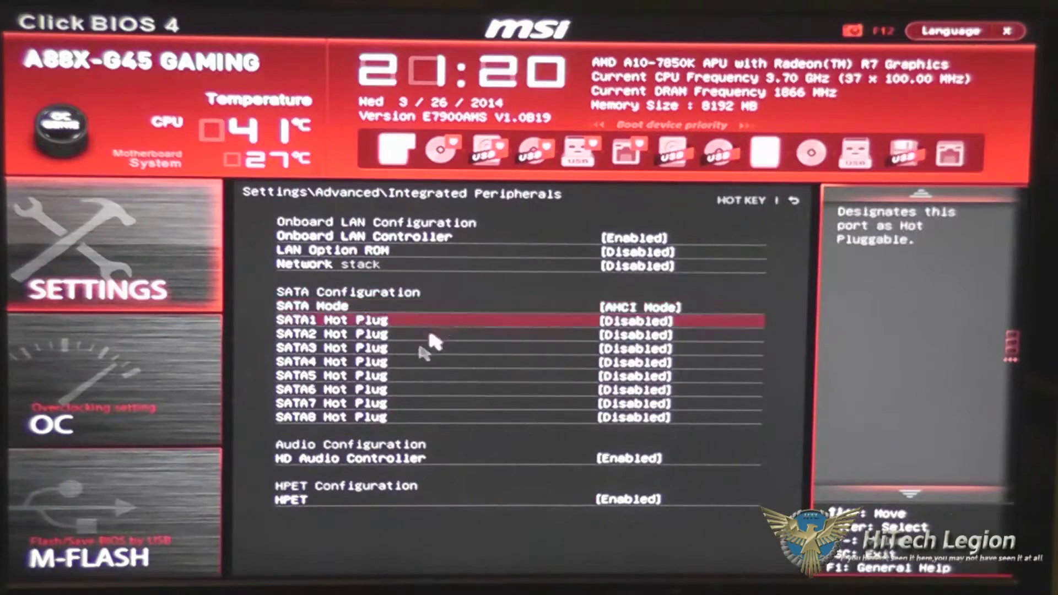
# Read the HPET setting description in Integrated Peripherals.
pyautogui.click(348, 458)
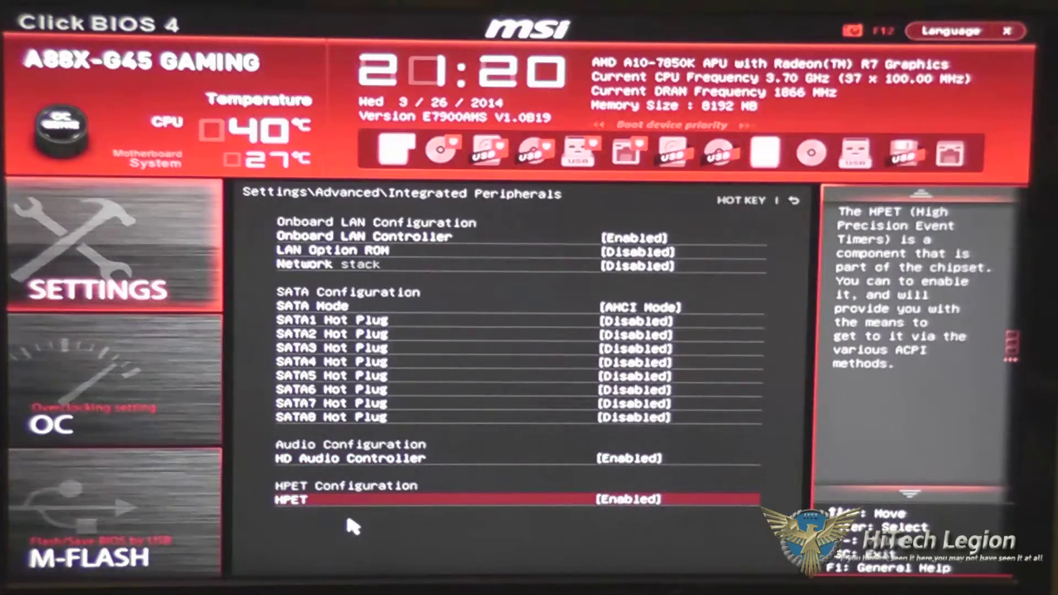
pyautogui.moveTo(328, 509)
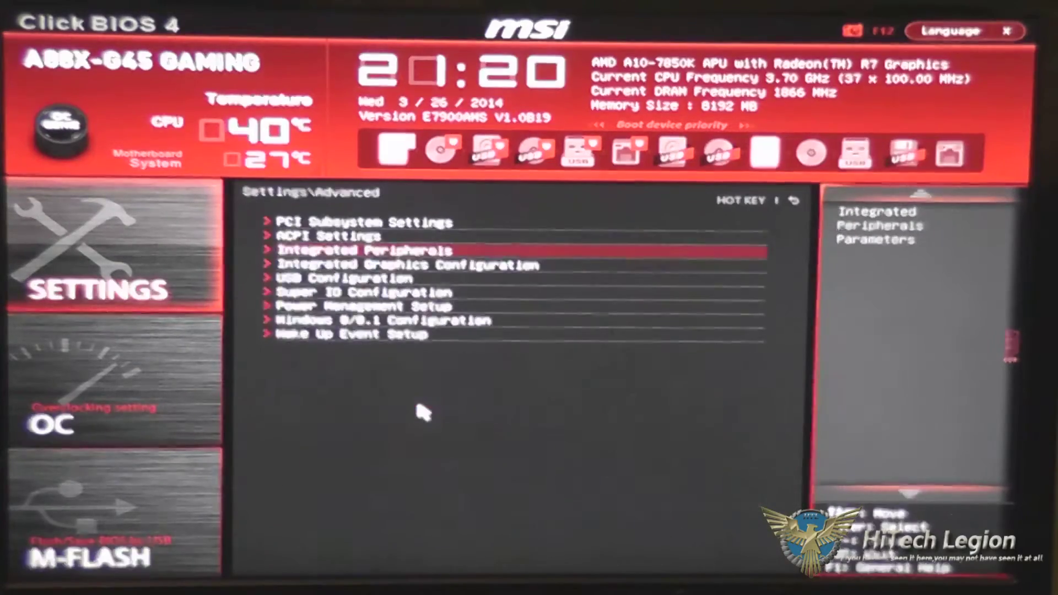
# Glance at ACPI Settings, then view PCI Subsystem Settings with the 32-clock latency timer.
pyautogui.click(326, 235)
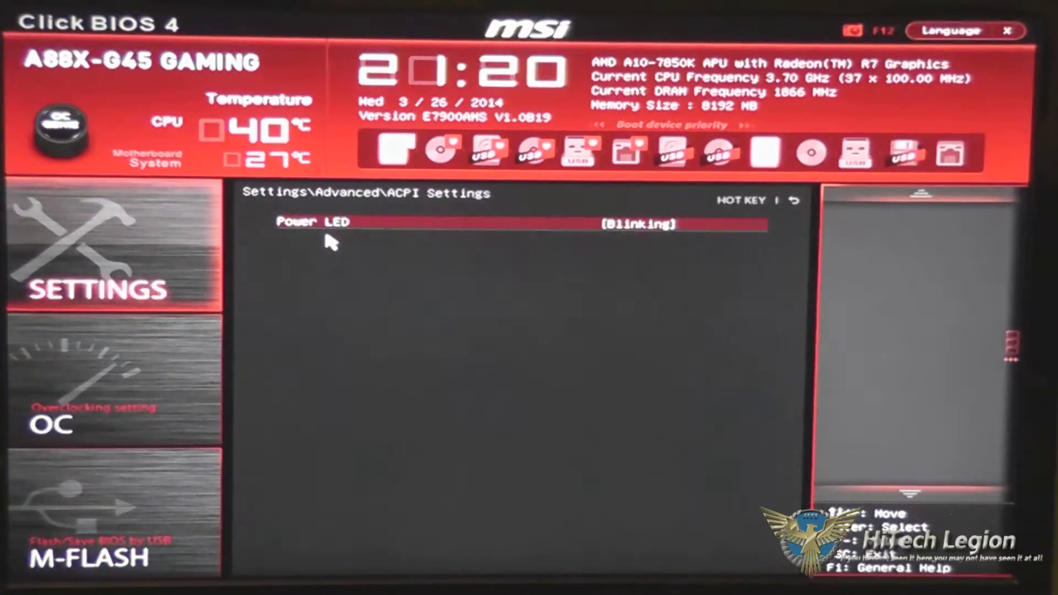
pyautogui.moveTo(348, 295)
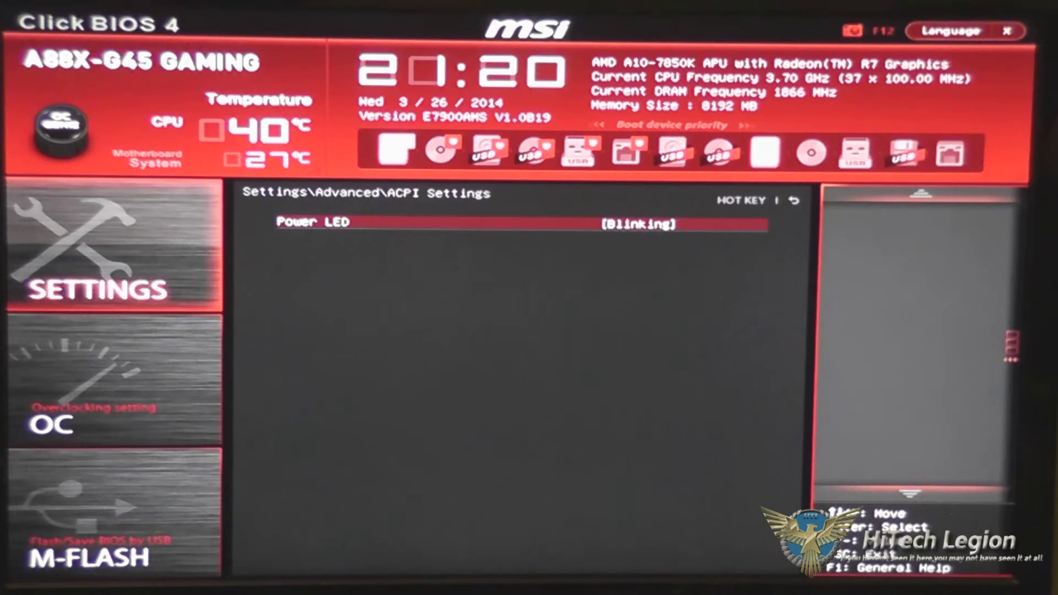
pyautogui.click(641, 224)
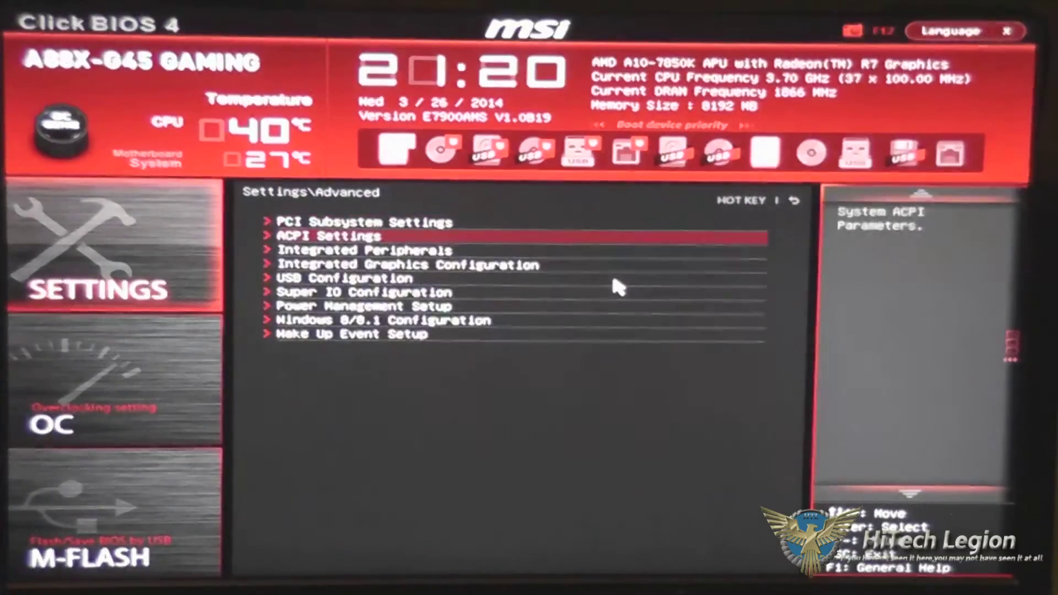
pyautogui.click(365, 222)
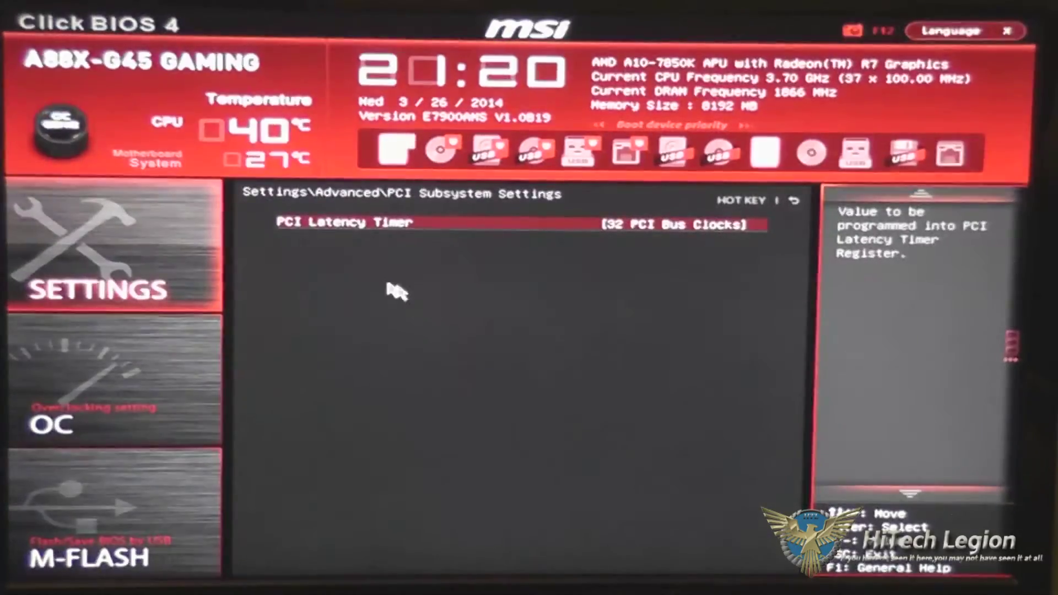